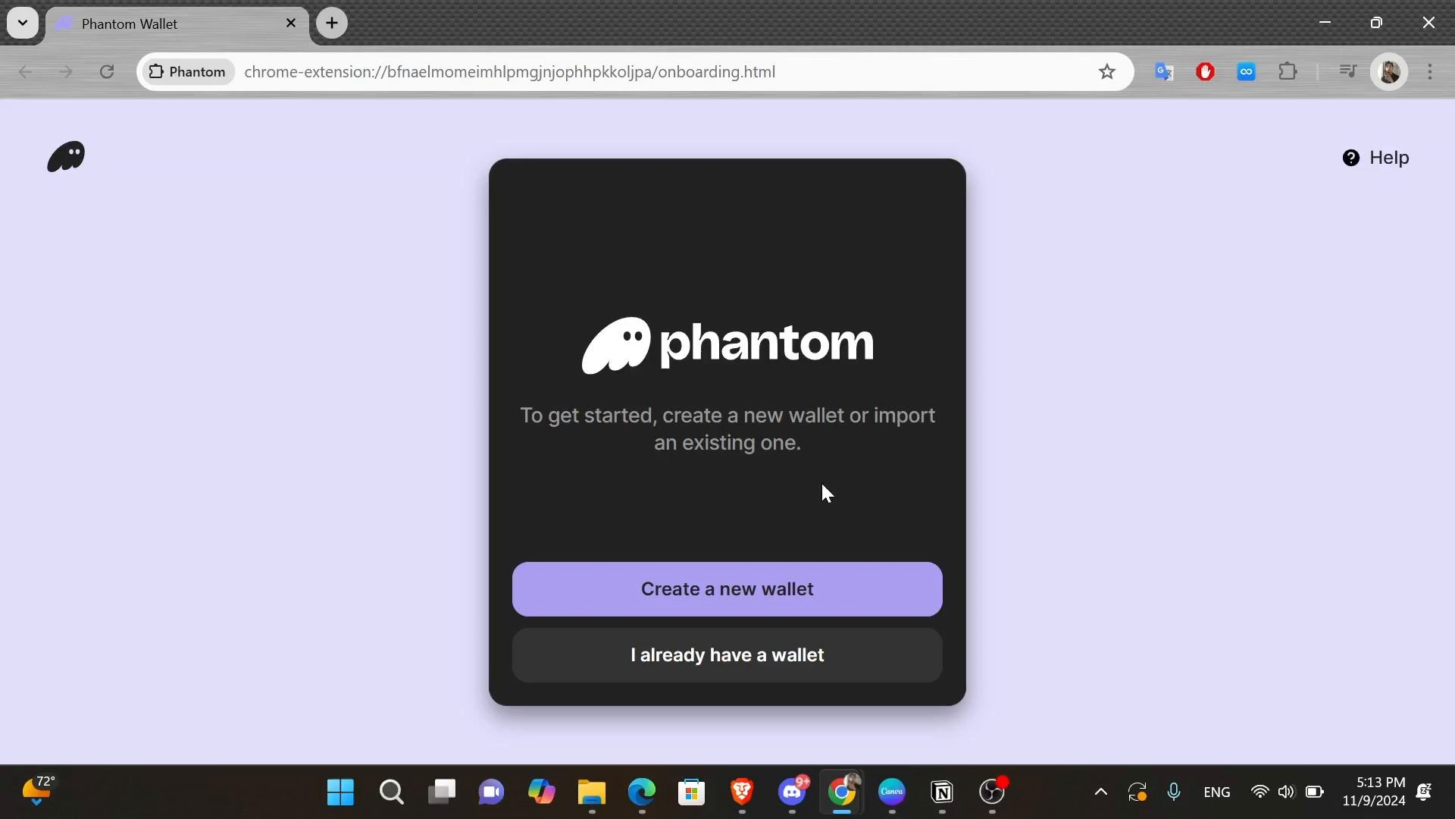
mouse_move(682, 454)
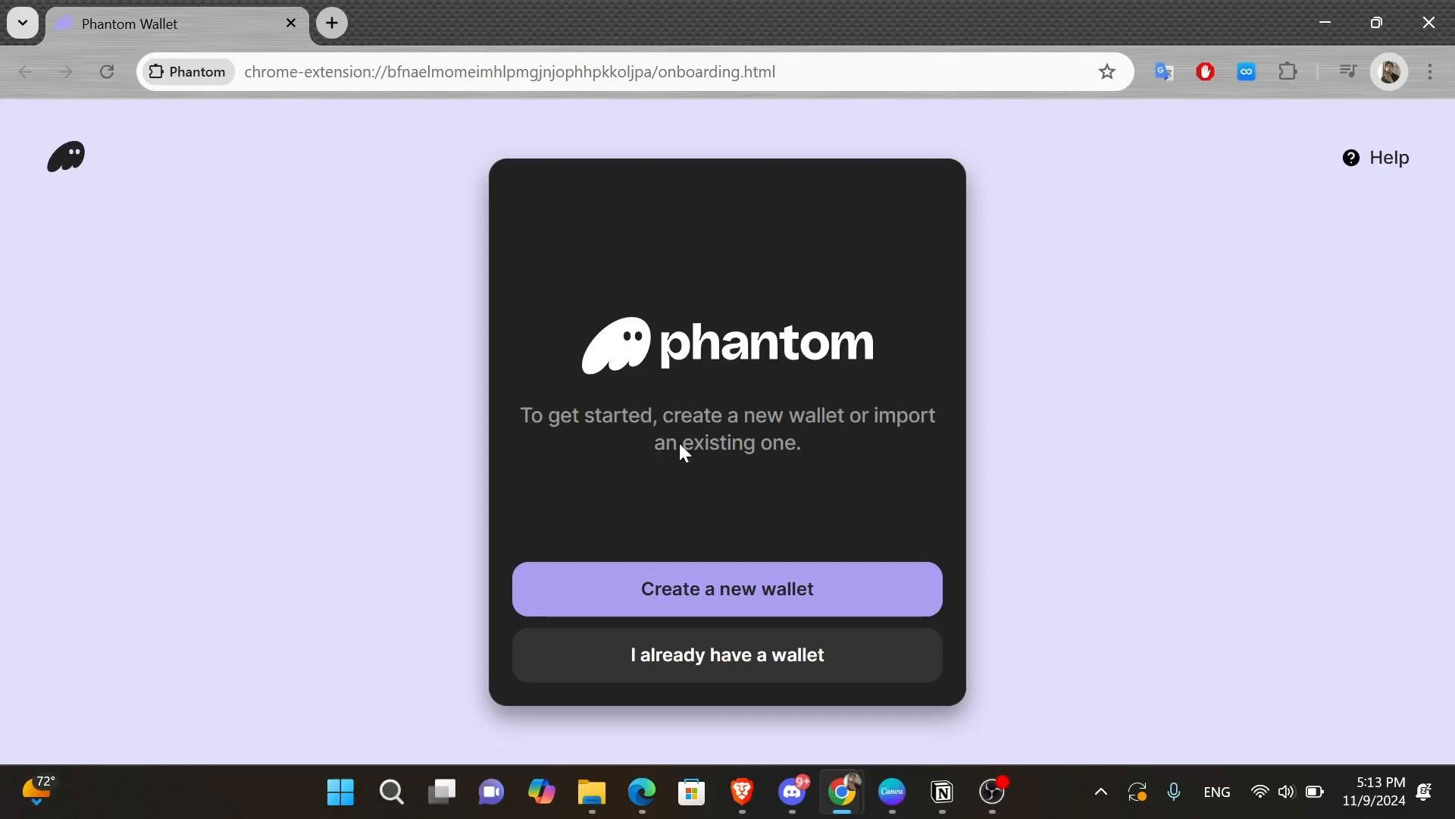
mouse_move(611, 450)
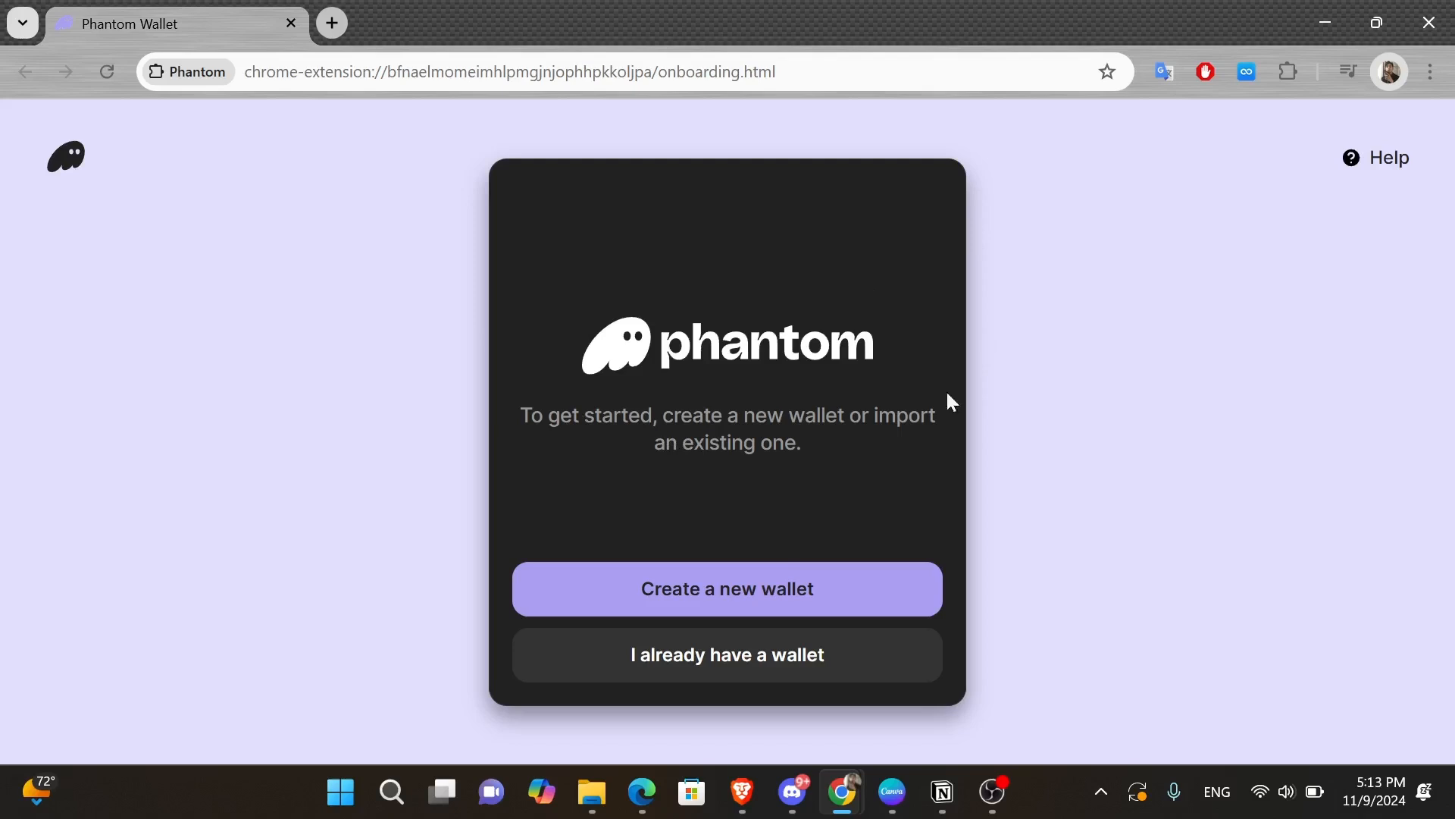
mouse_move(629, 663)
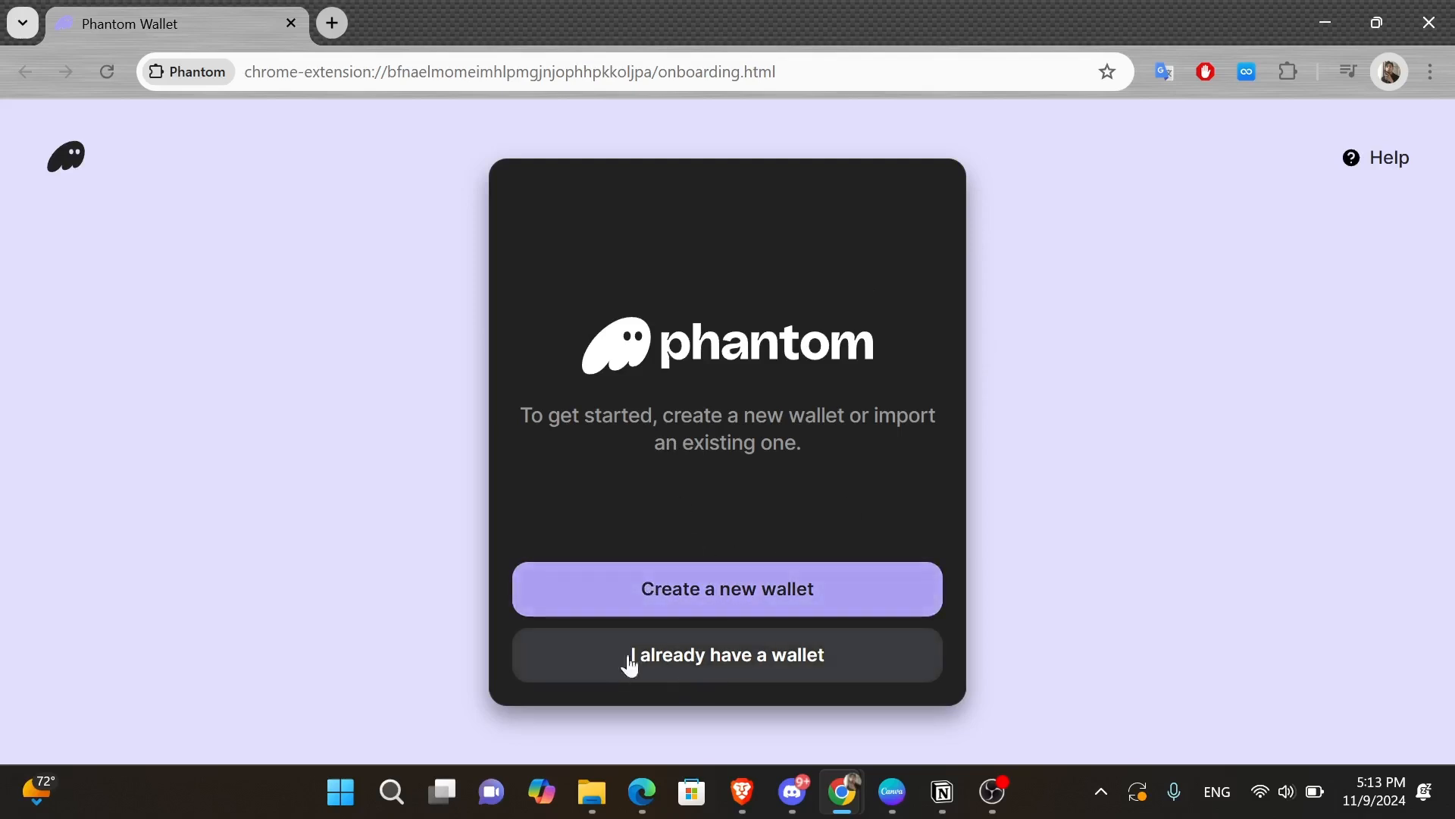
mouse_move(905, 645)
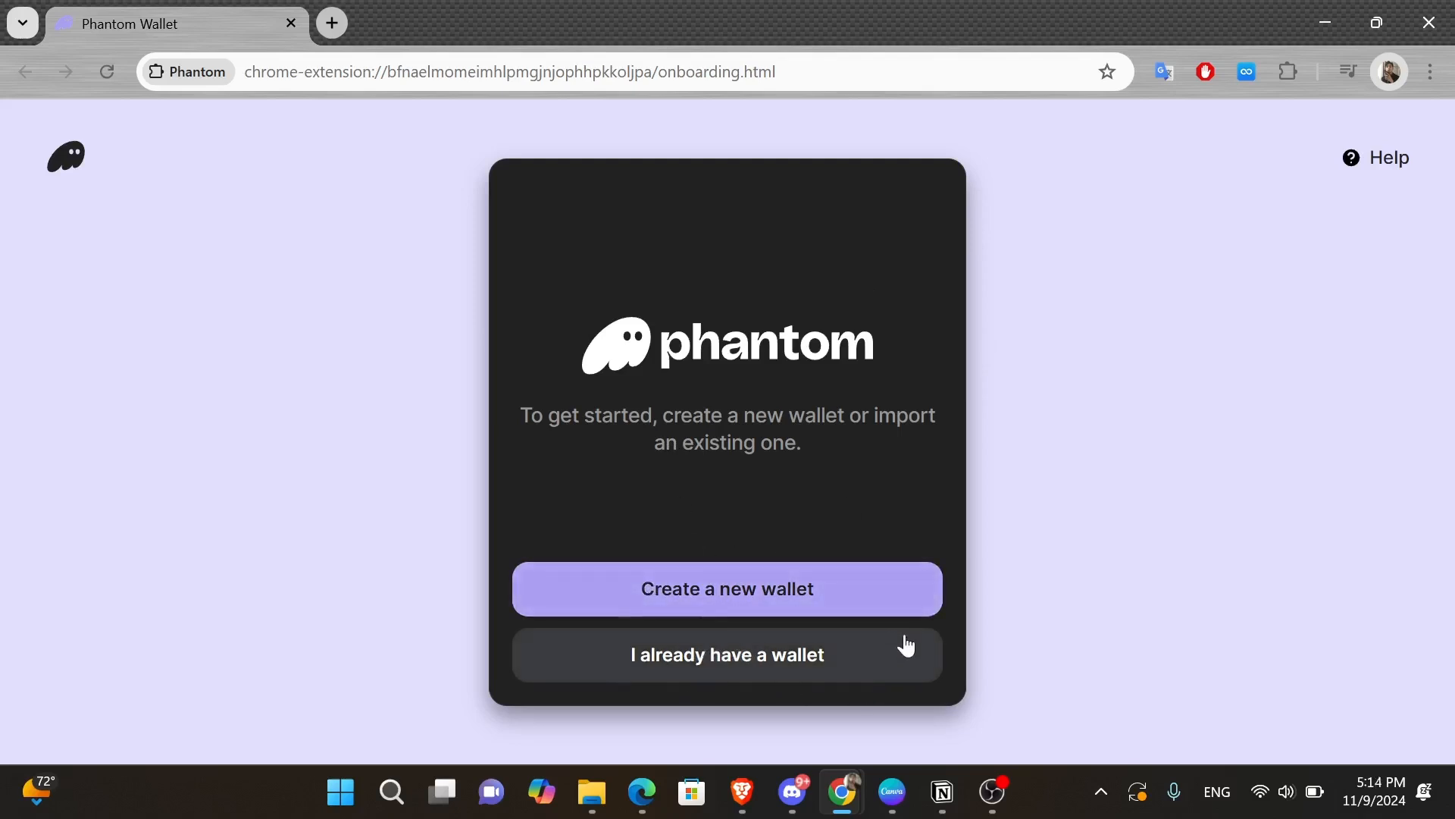
- Create a new Phantom wallet signed in with the listed Google account and enter a four-digit PIN
left_click(1288, 71)
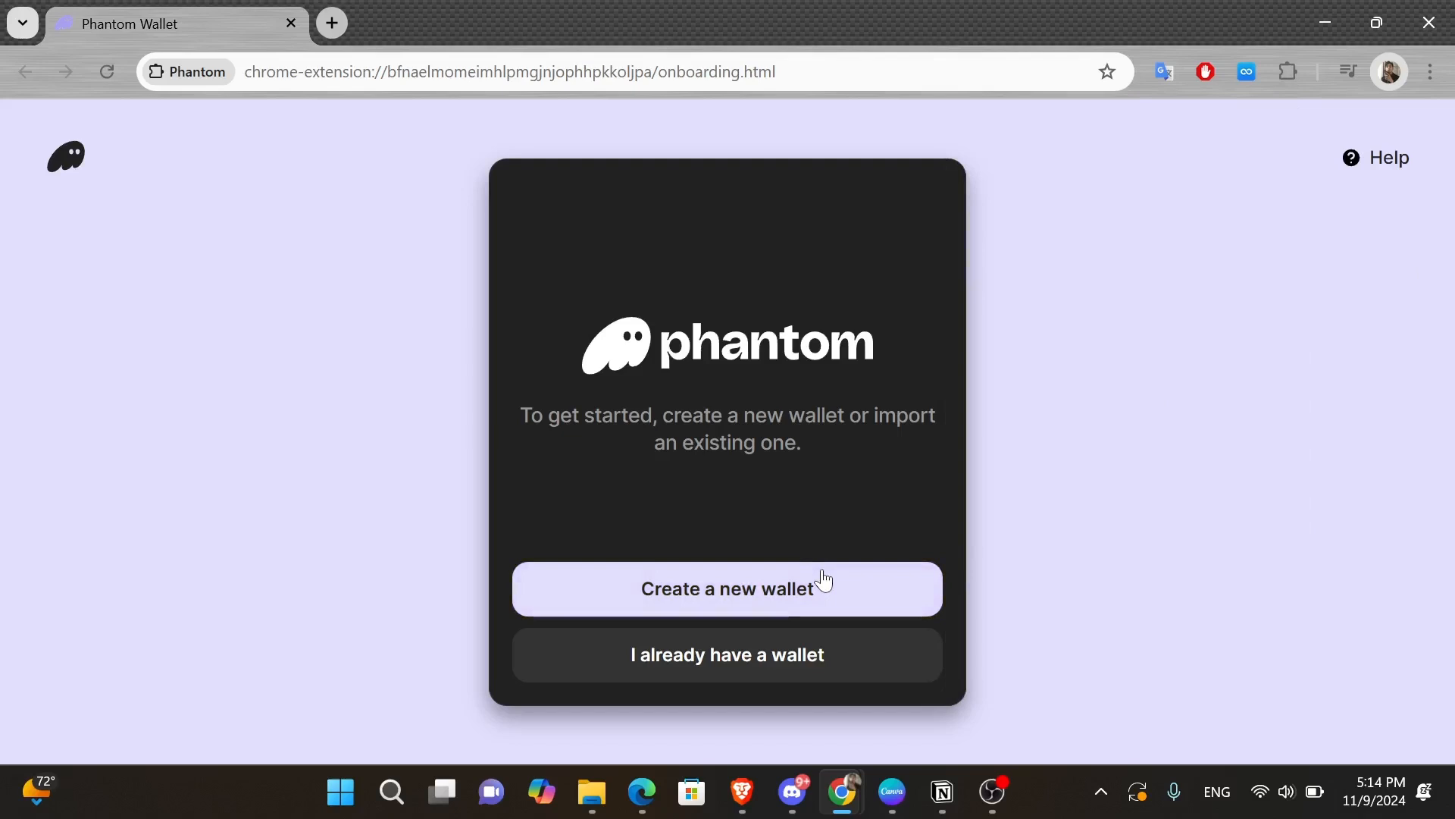
left_click(727, 587)
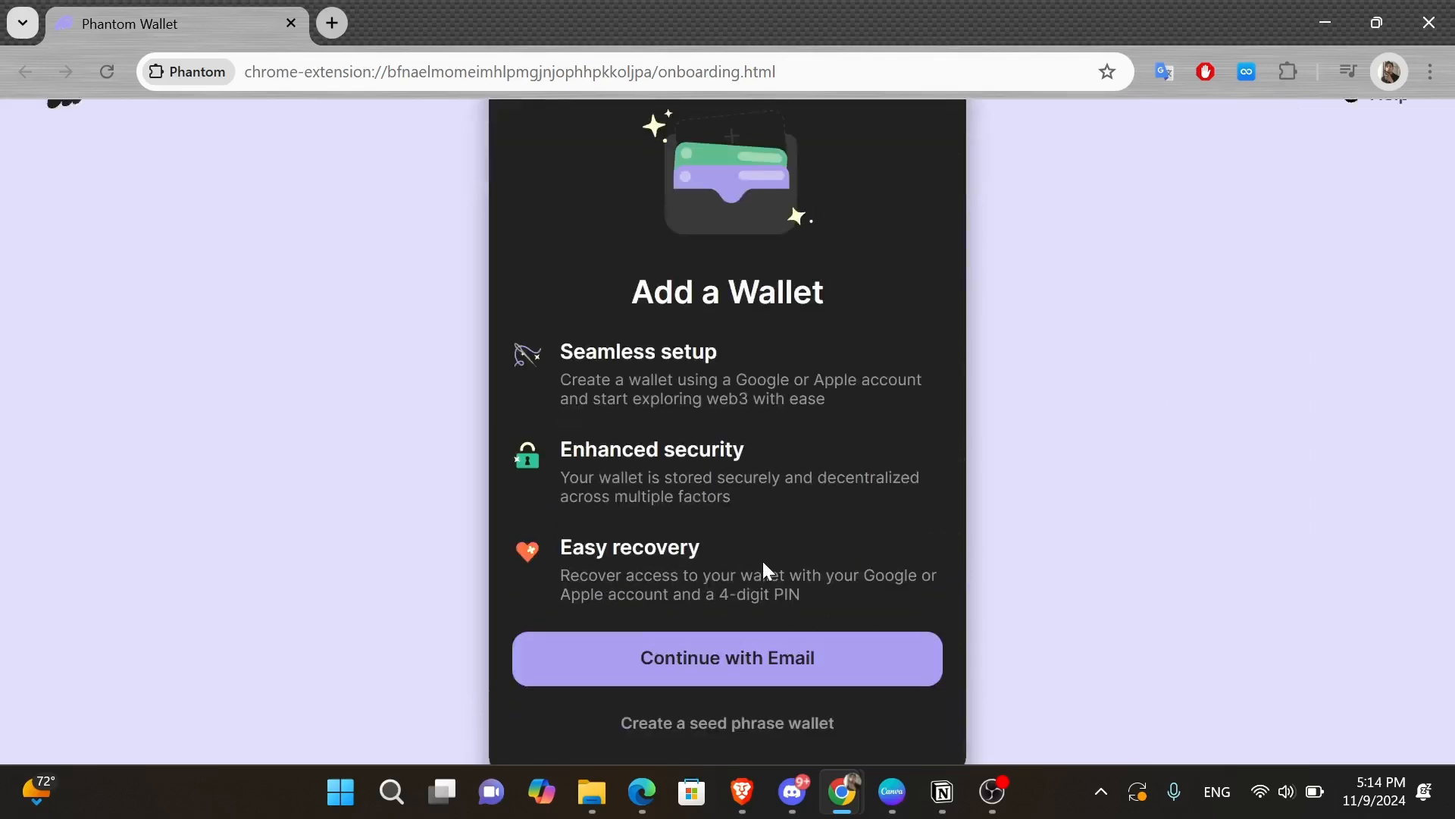
left_click(726, 657)
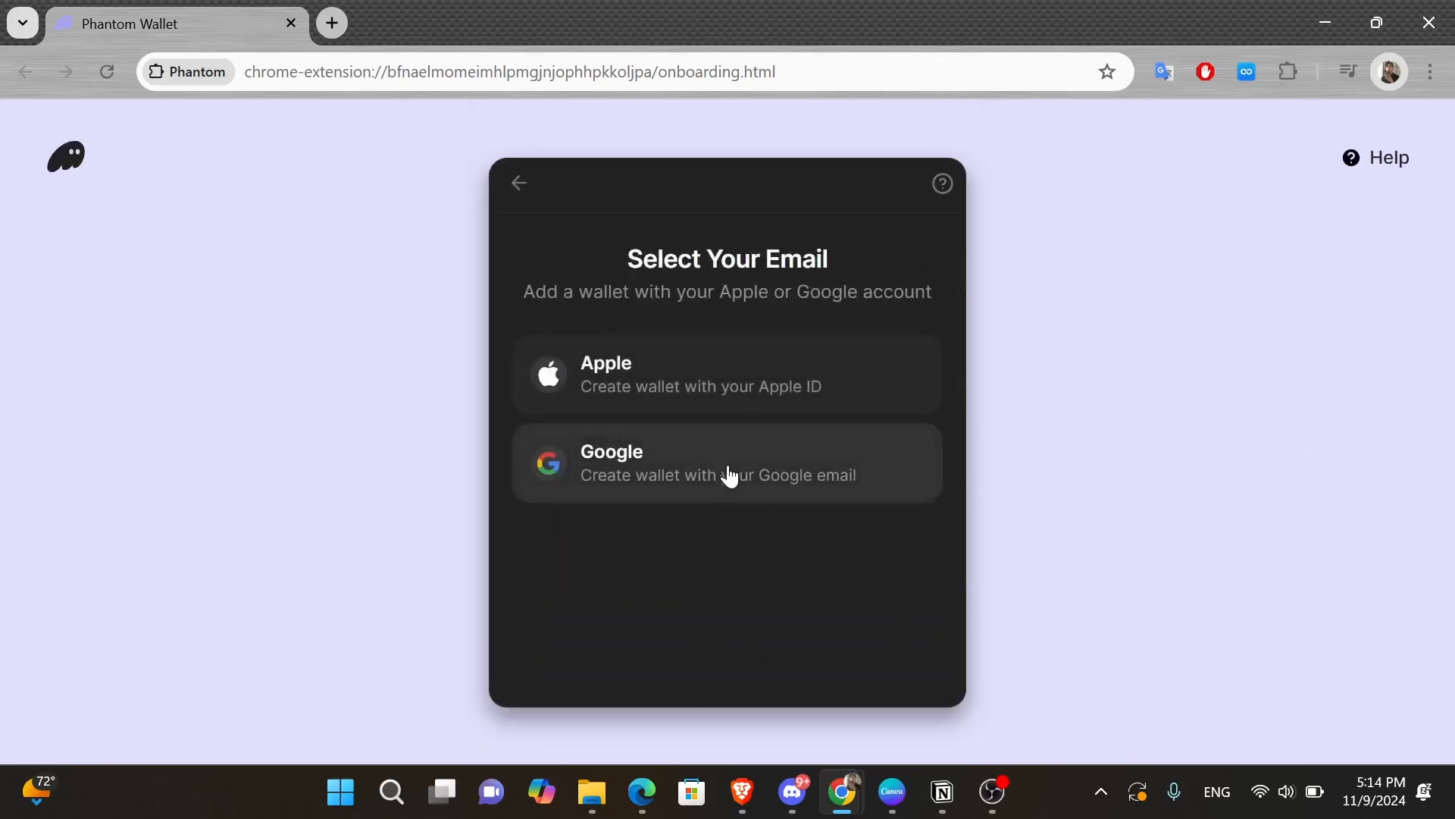
left_click(727, 462)
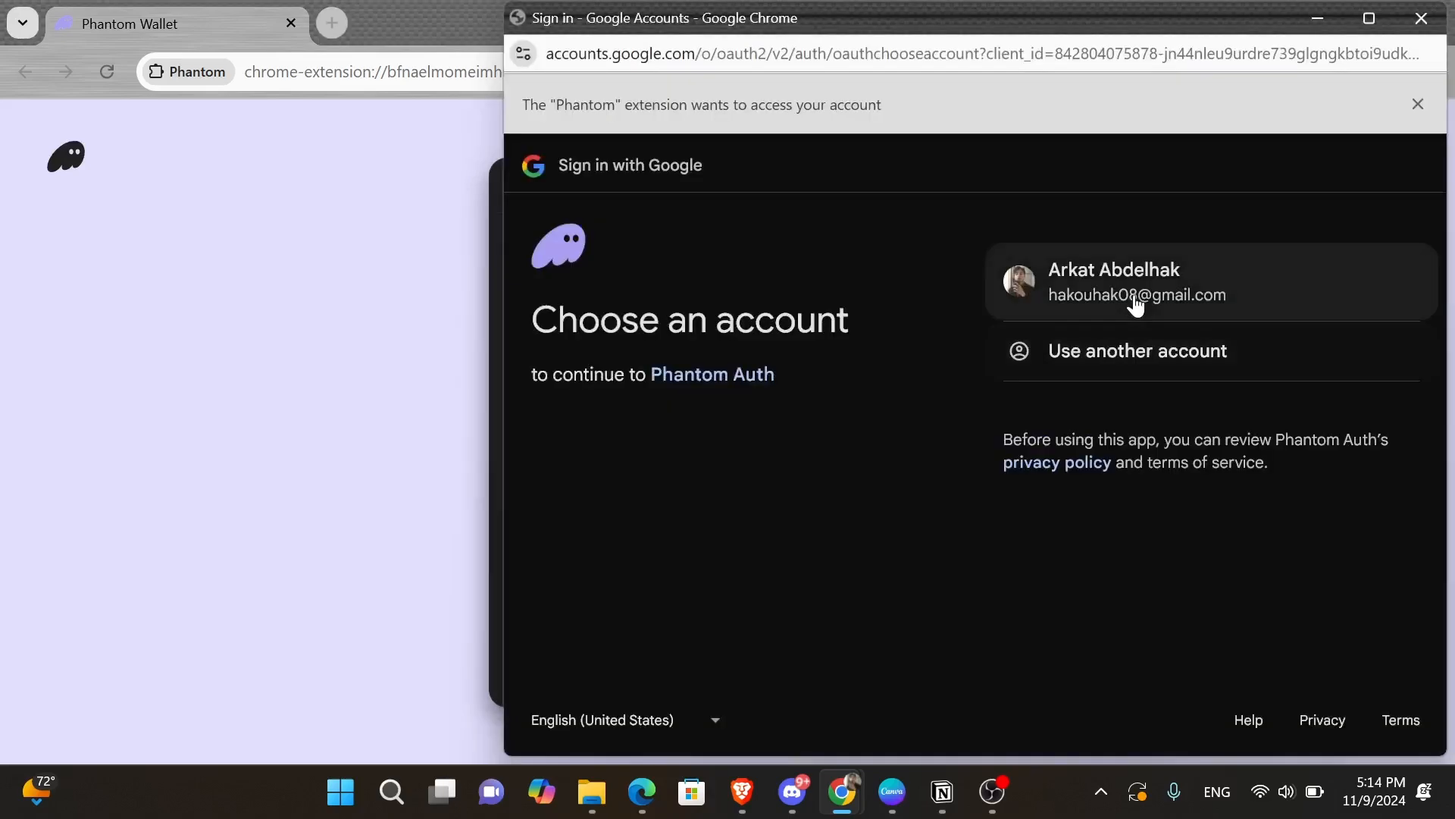
left_click(1136, 281)
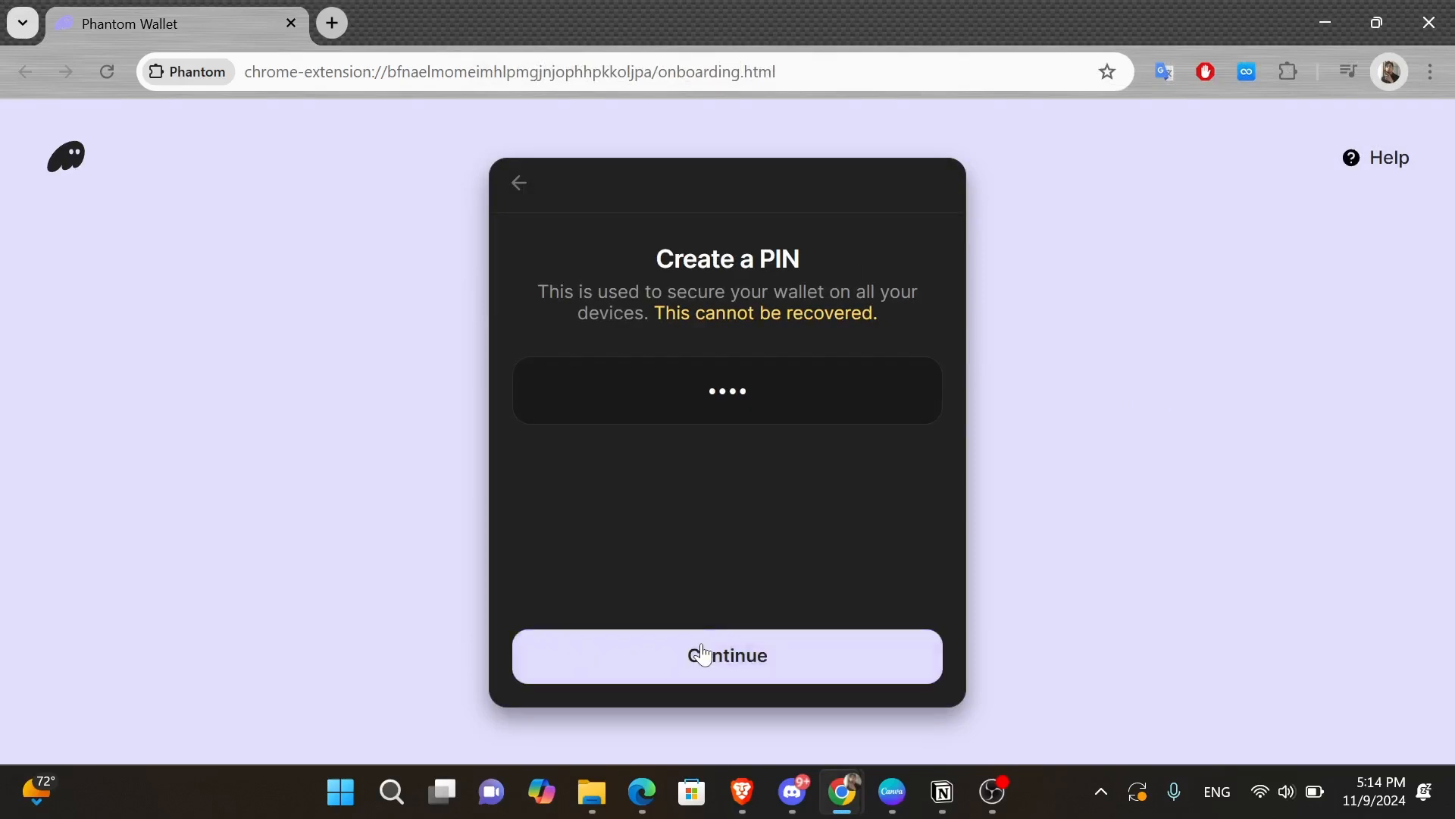
- Confirm the PIN, set a password, accept the Terms, and finish onboarding with Get Started
left_click(727, 655)
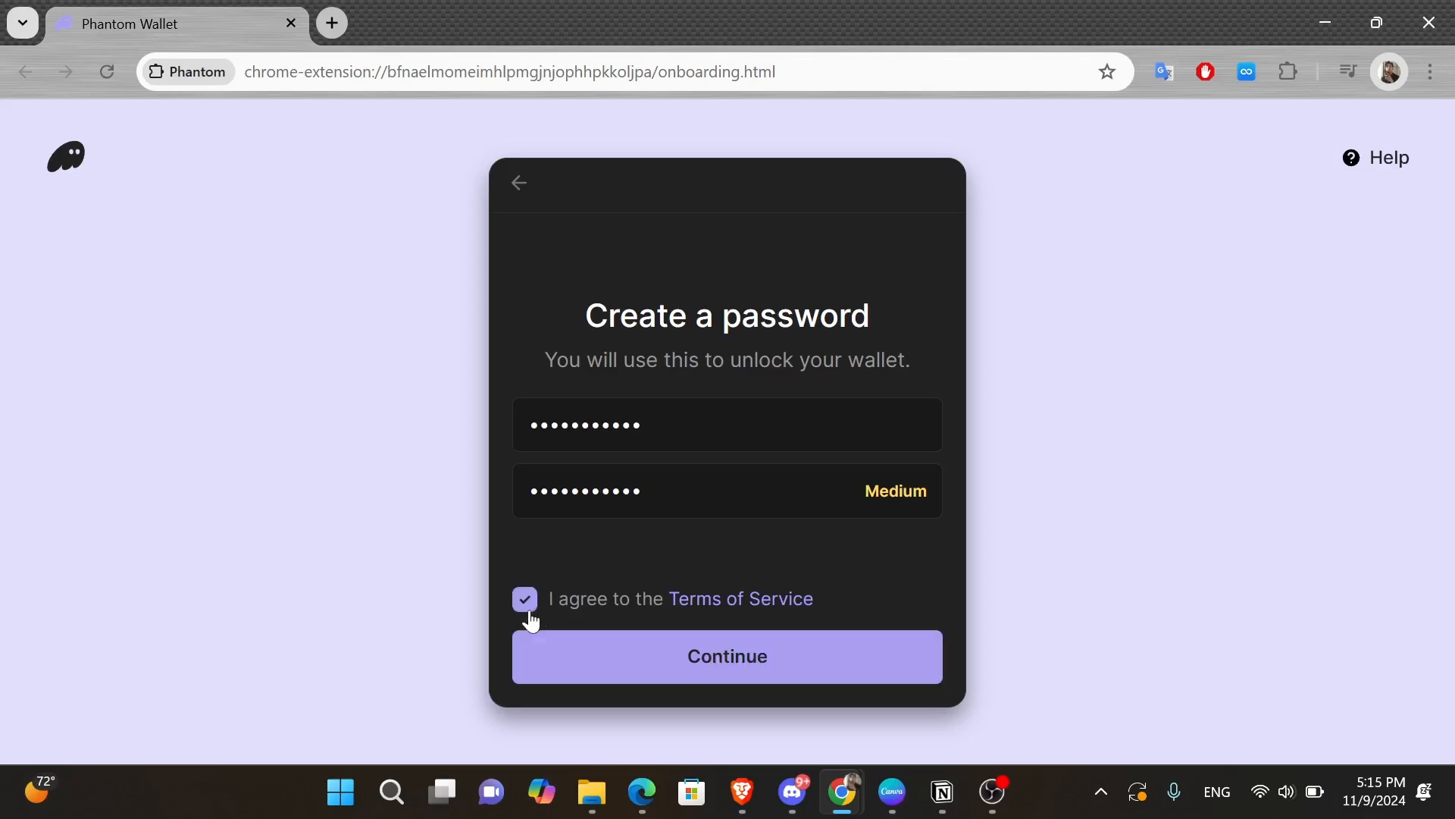
left_click(726, 656)
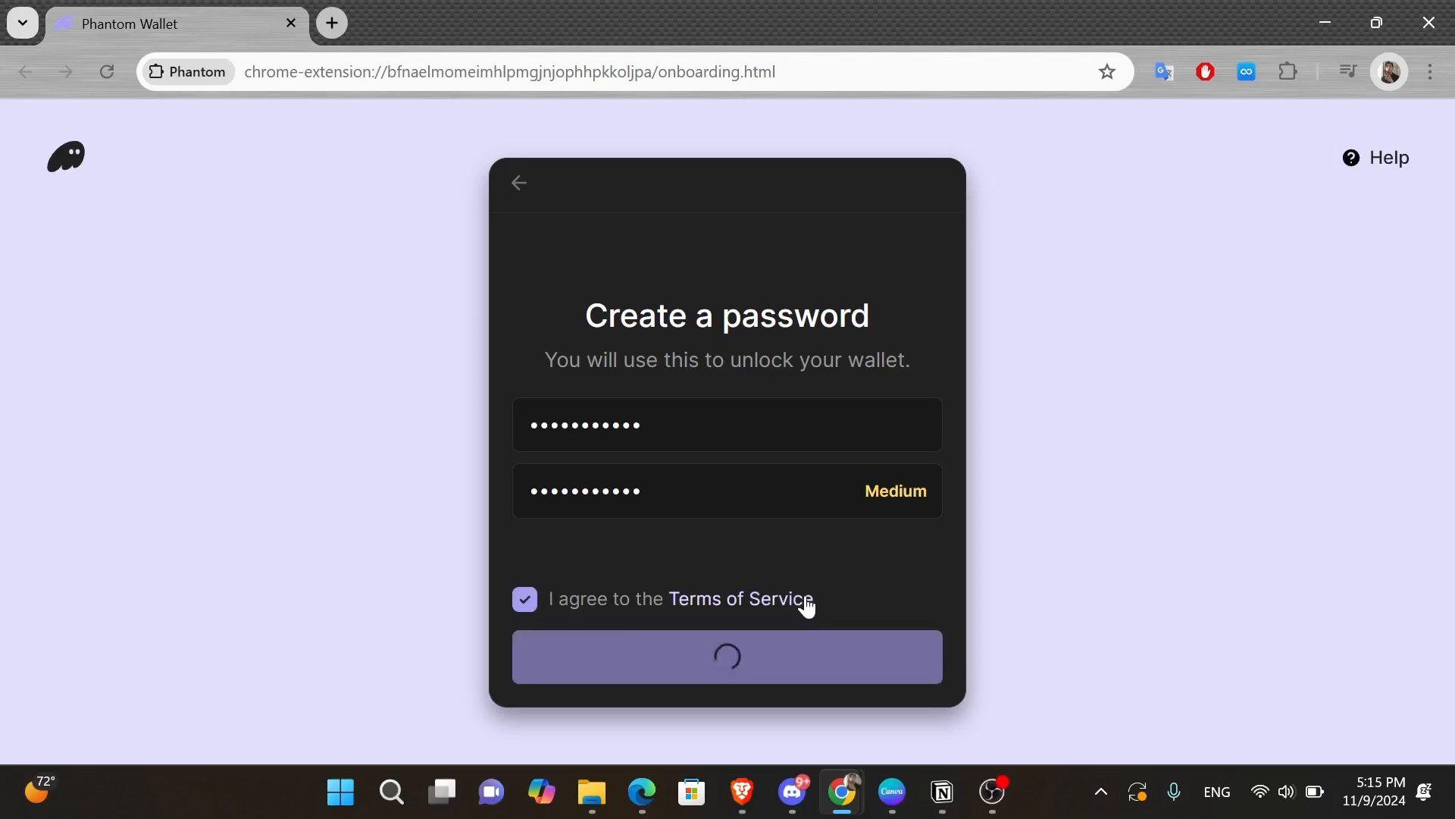
left_click(727, 657)
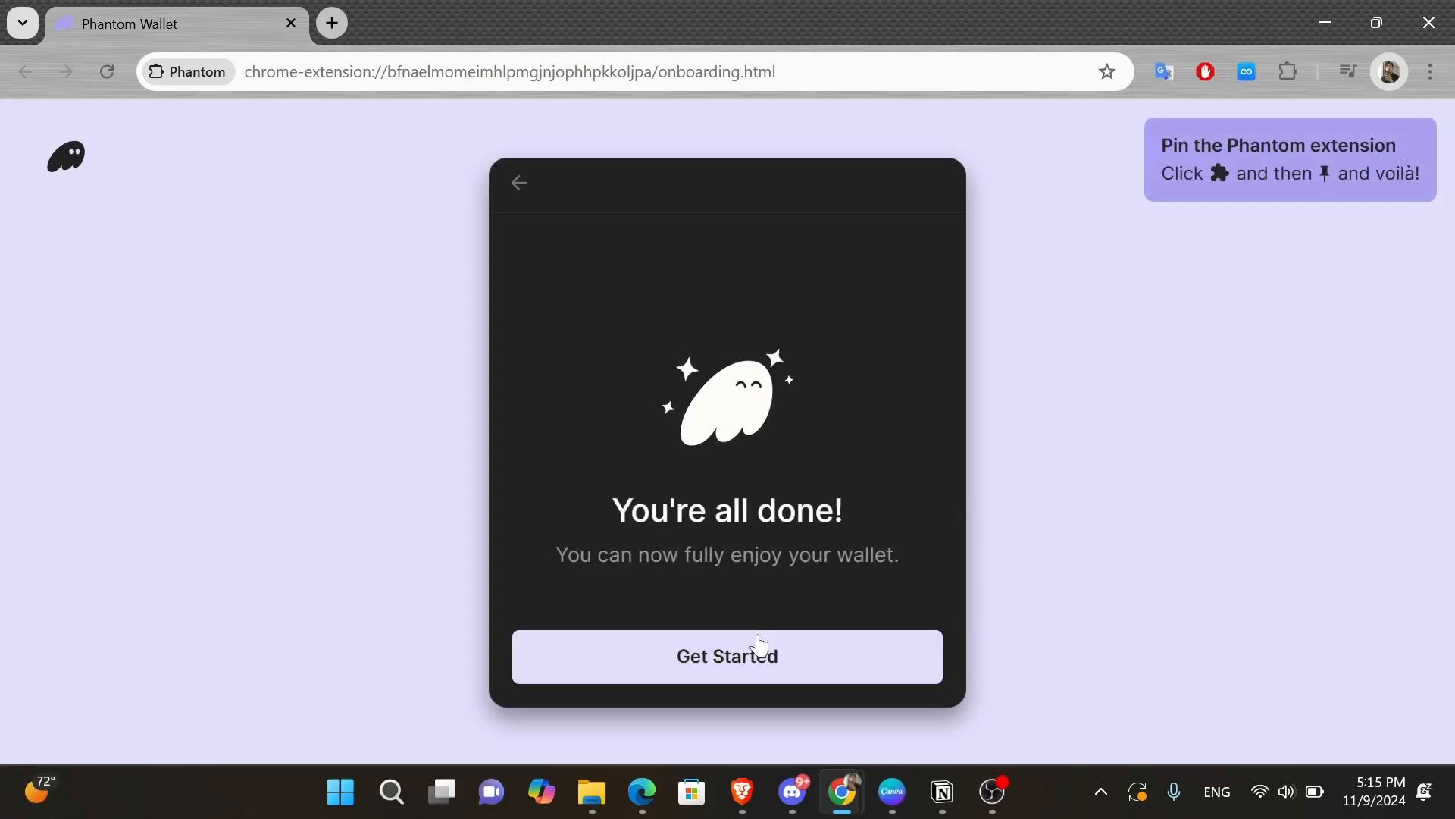
left_click(727, 656)
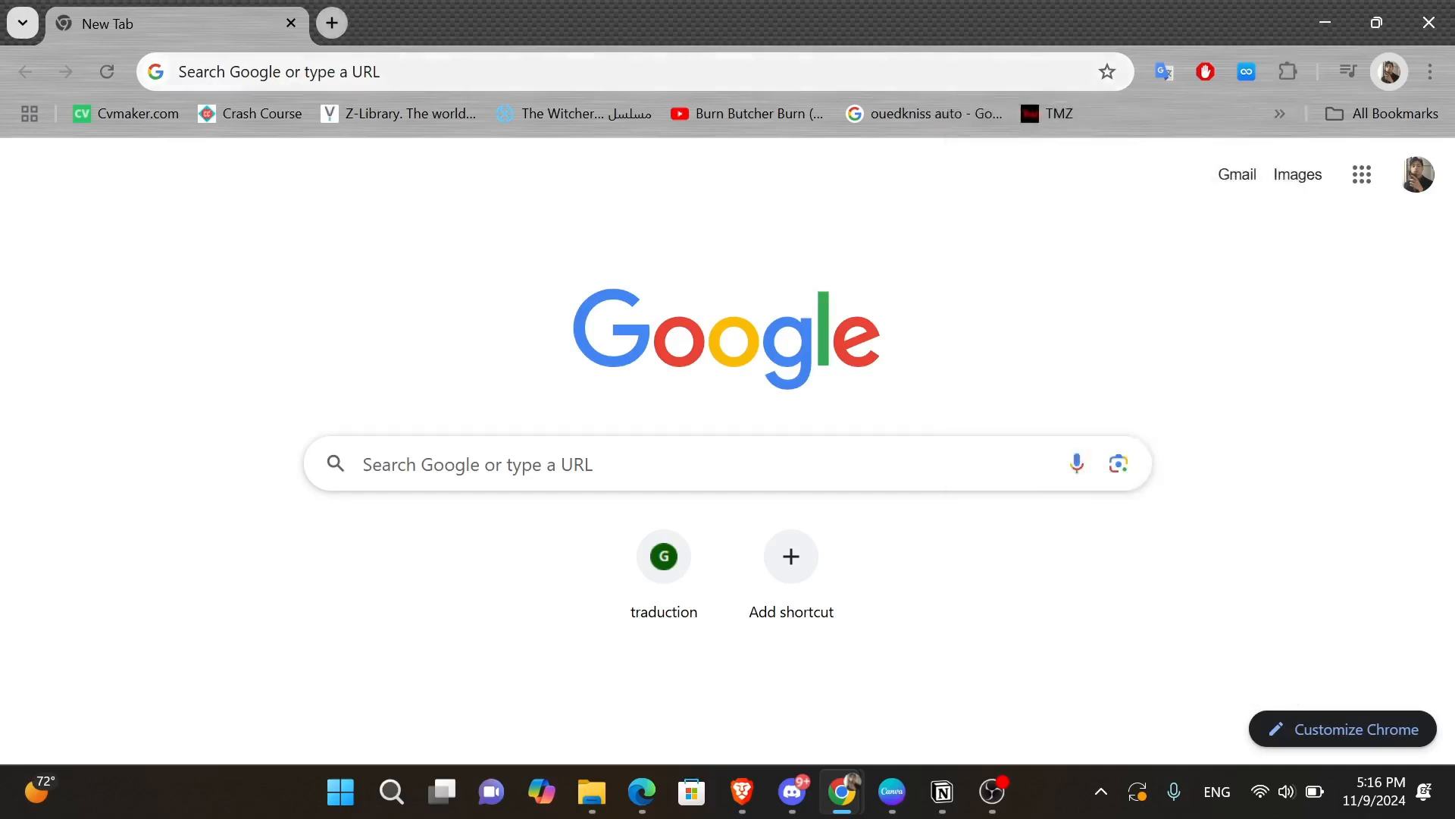
- Search for 'photon sol' and open the photon-sol.tinyastro.io trading site
type("photon sol")
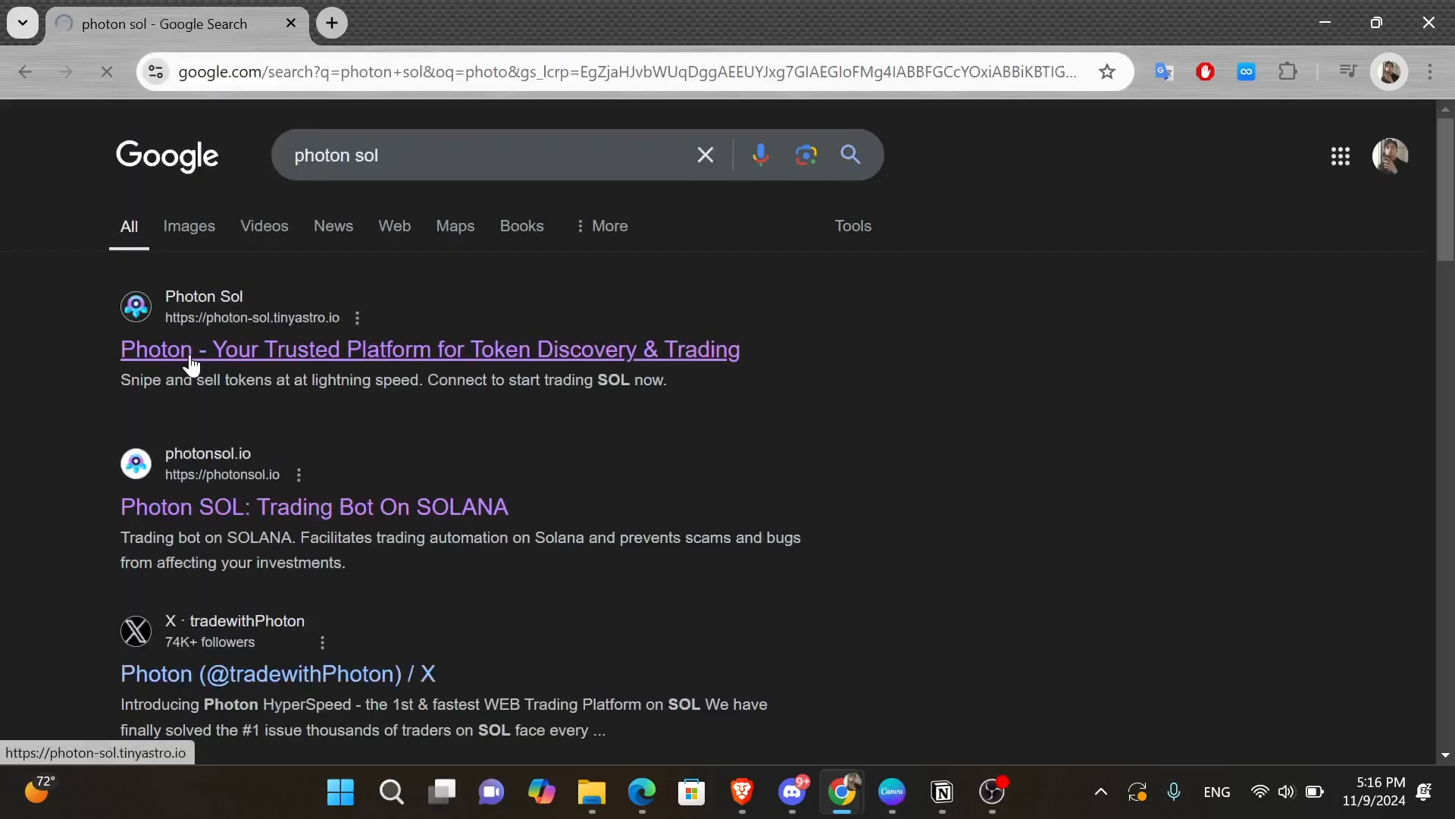
left_click(429, 348)
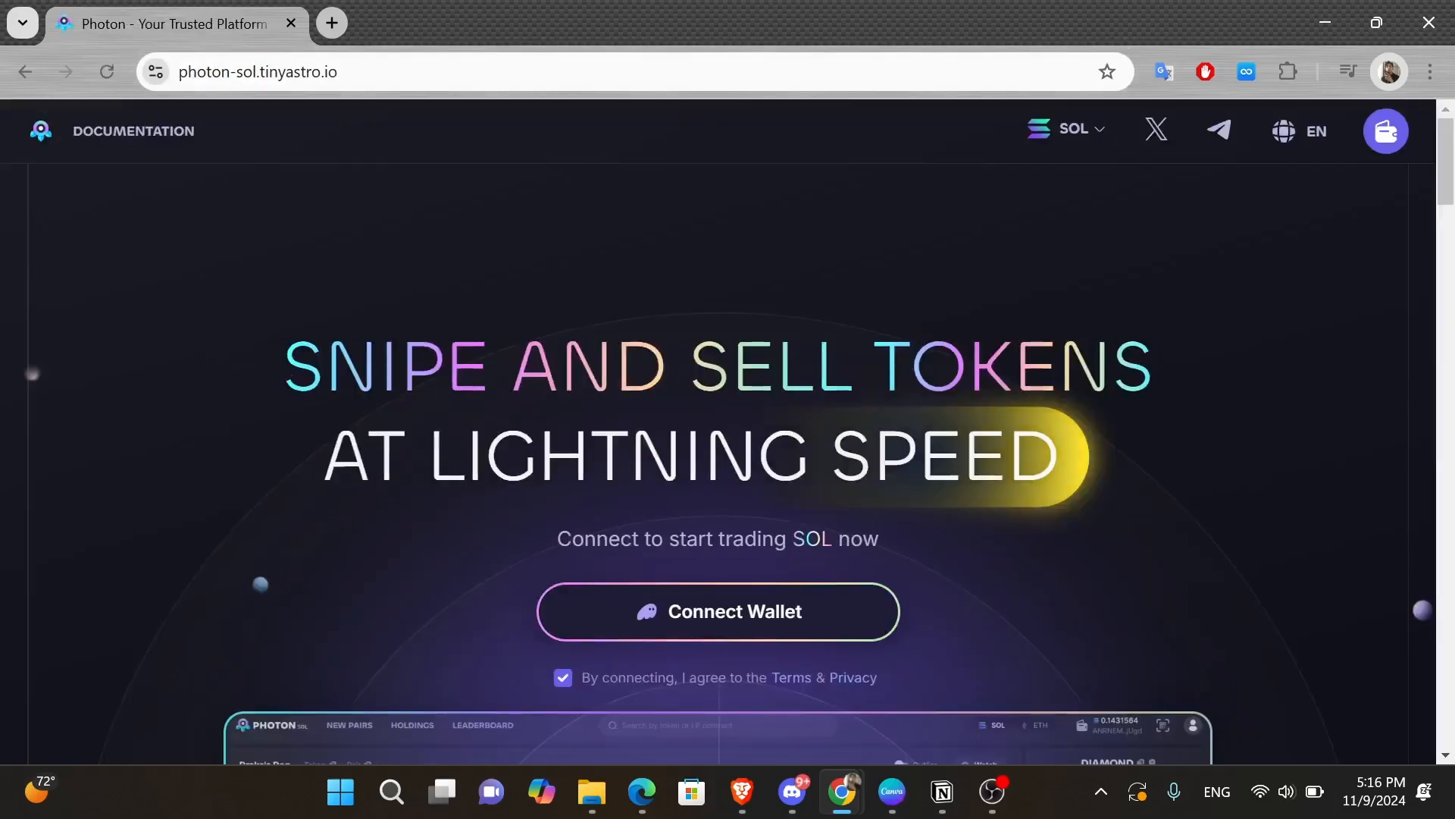
- Connect Phantom Account 1 to Photon SOL and confirm the sign-in message
scroll("down", 3)
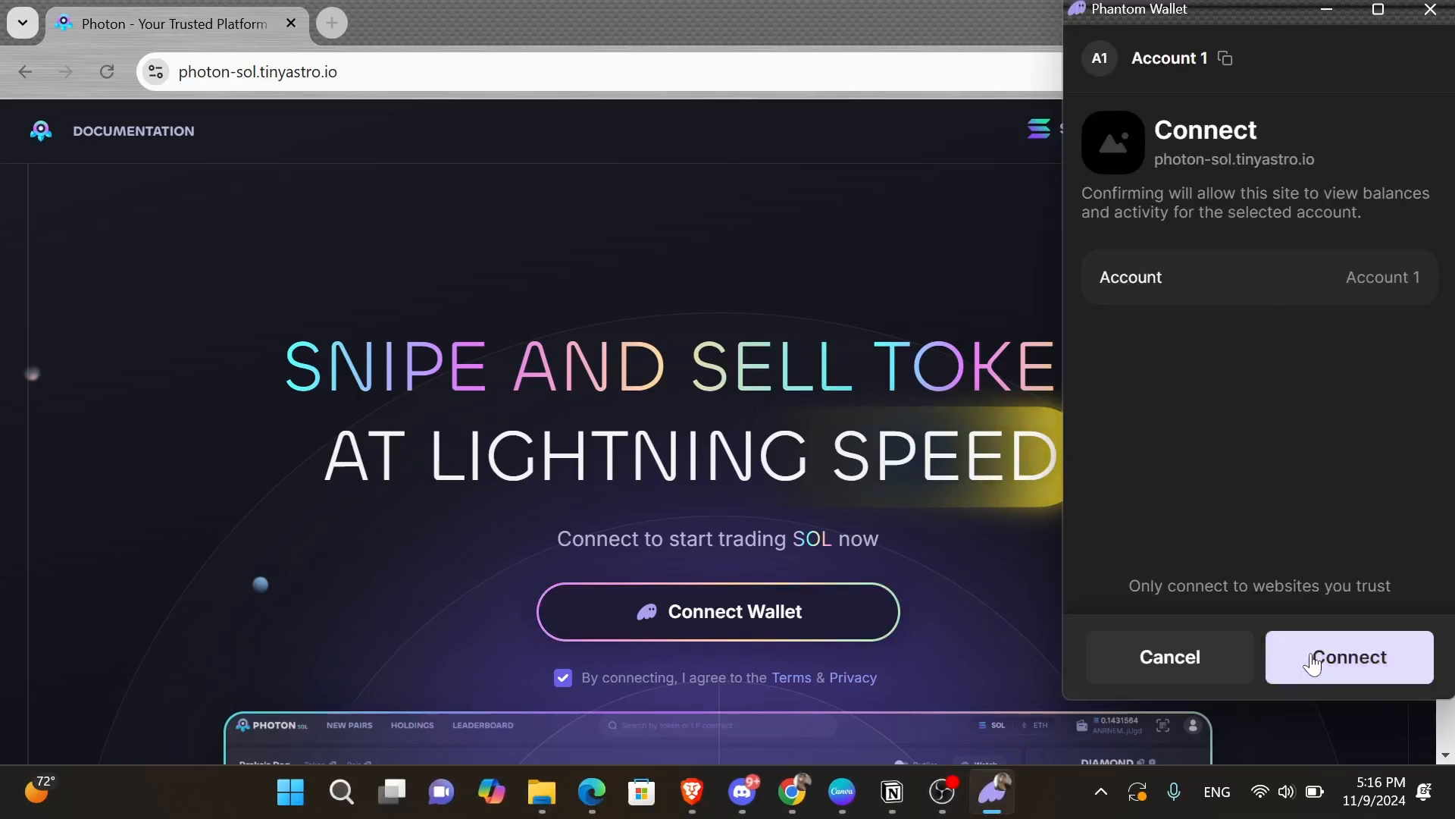
left_click(1347, 657)
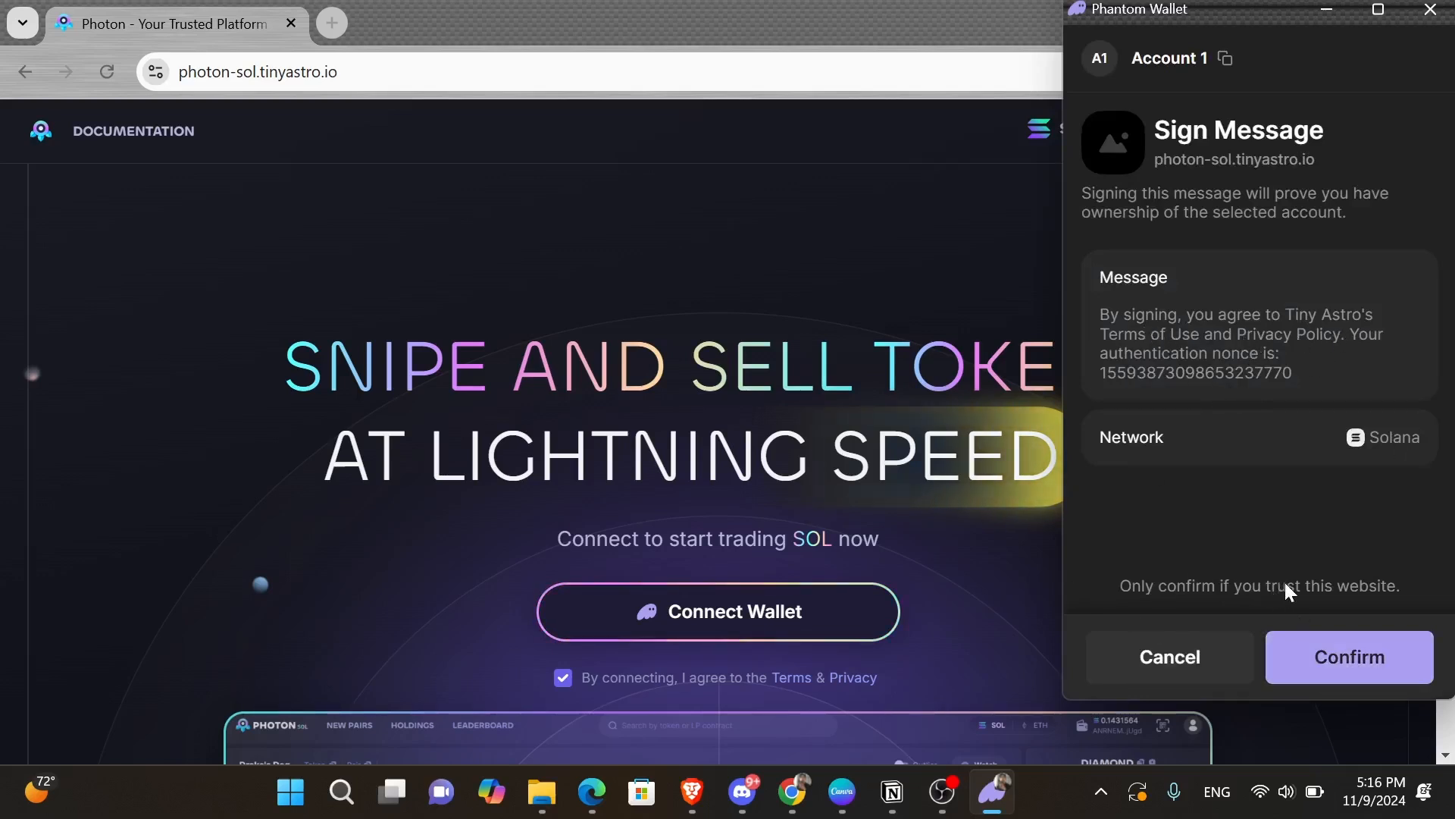
left_click(1347, 656)
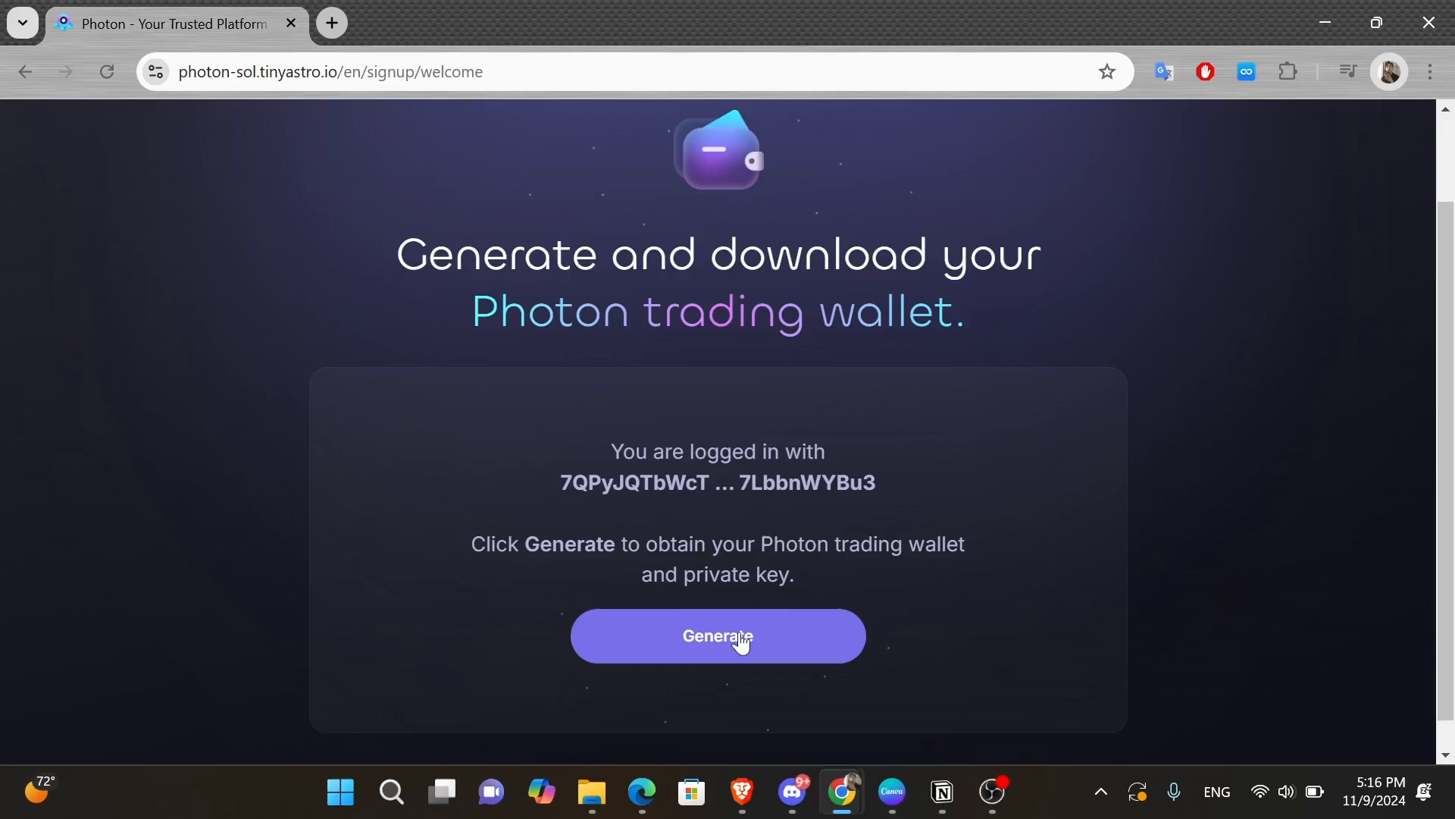
- Generate the Photon trading wallet, reveal and save its private key, and confirm it's saved
left_click(717, 636)
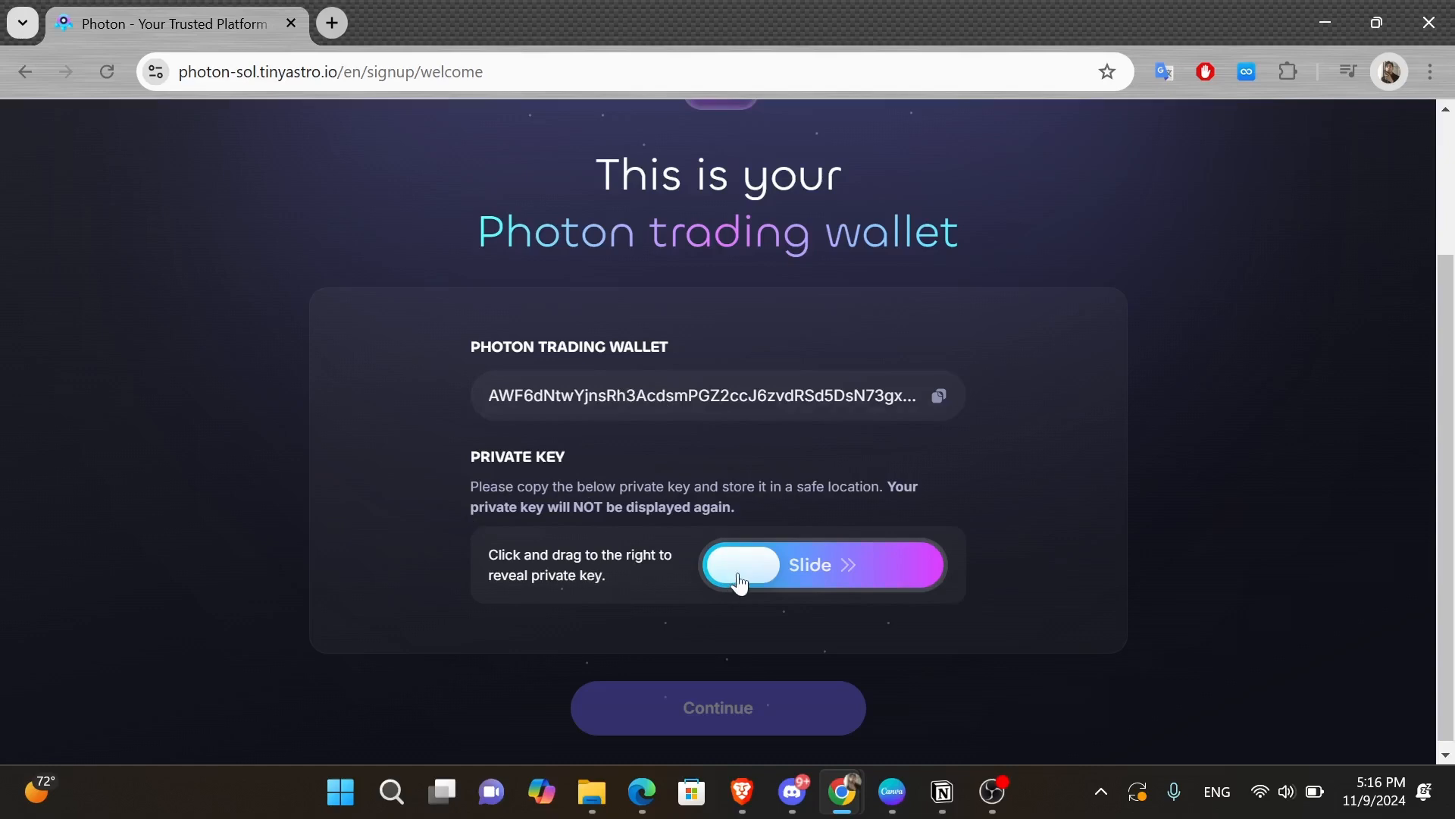
left_click_drag(741, 563, 937, 564)
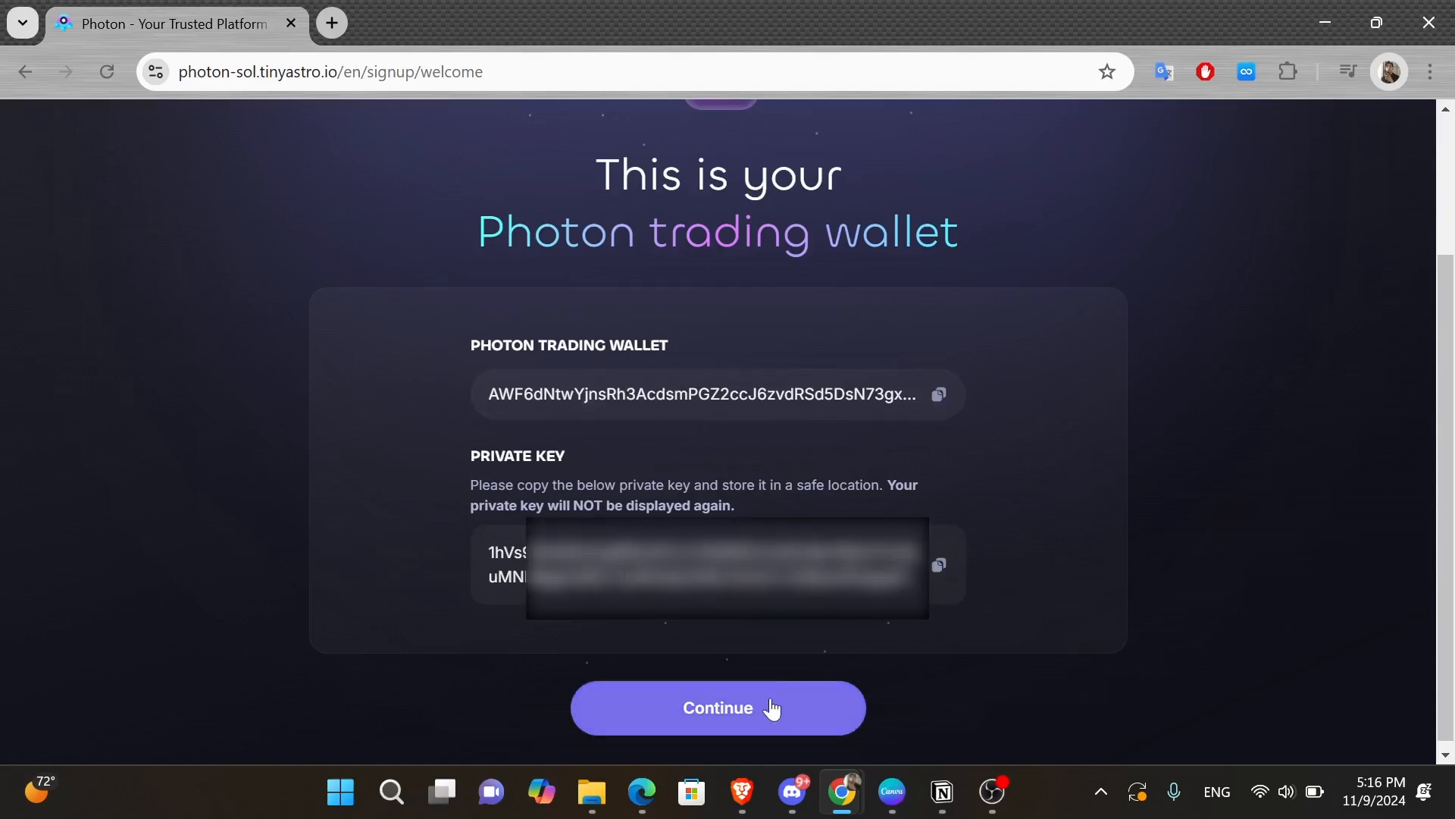
left_click(717, 707)
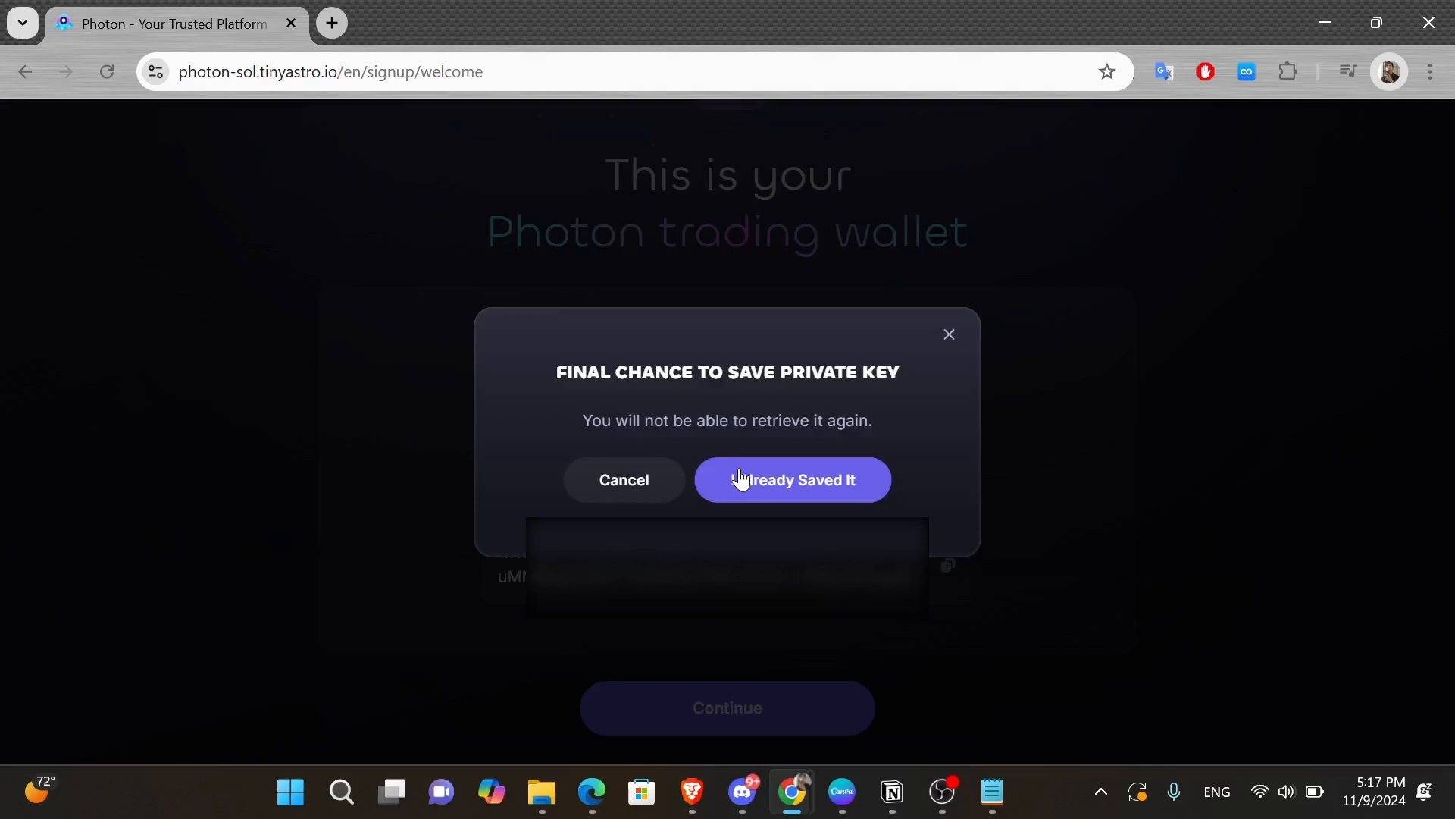
left_click(791, 479)
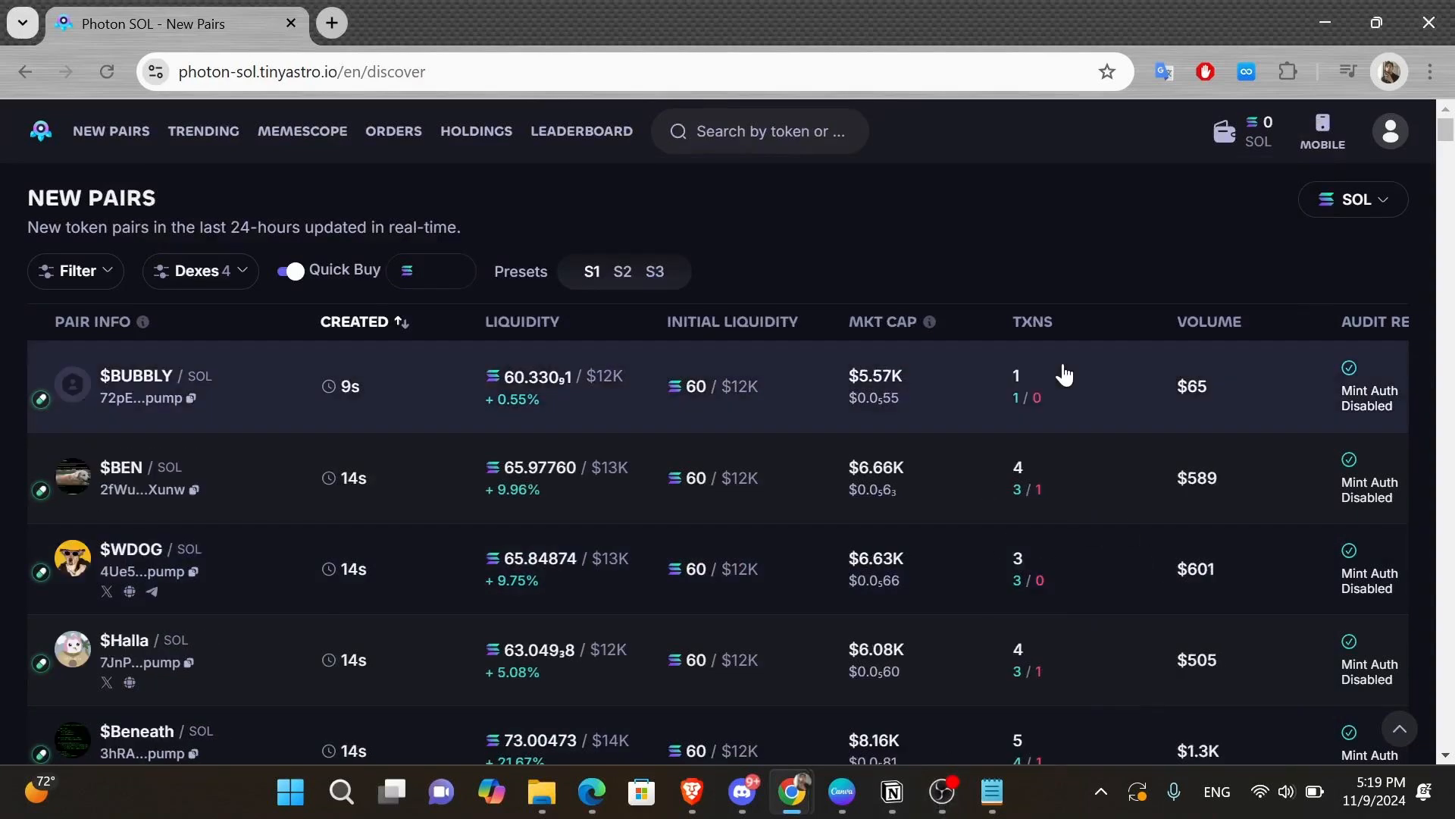
- Pin Phantom to the toolbar, unlock it with the password, and open the add-account options
left_click(1287, 71)
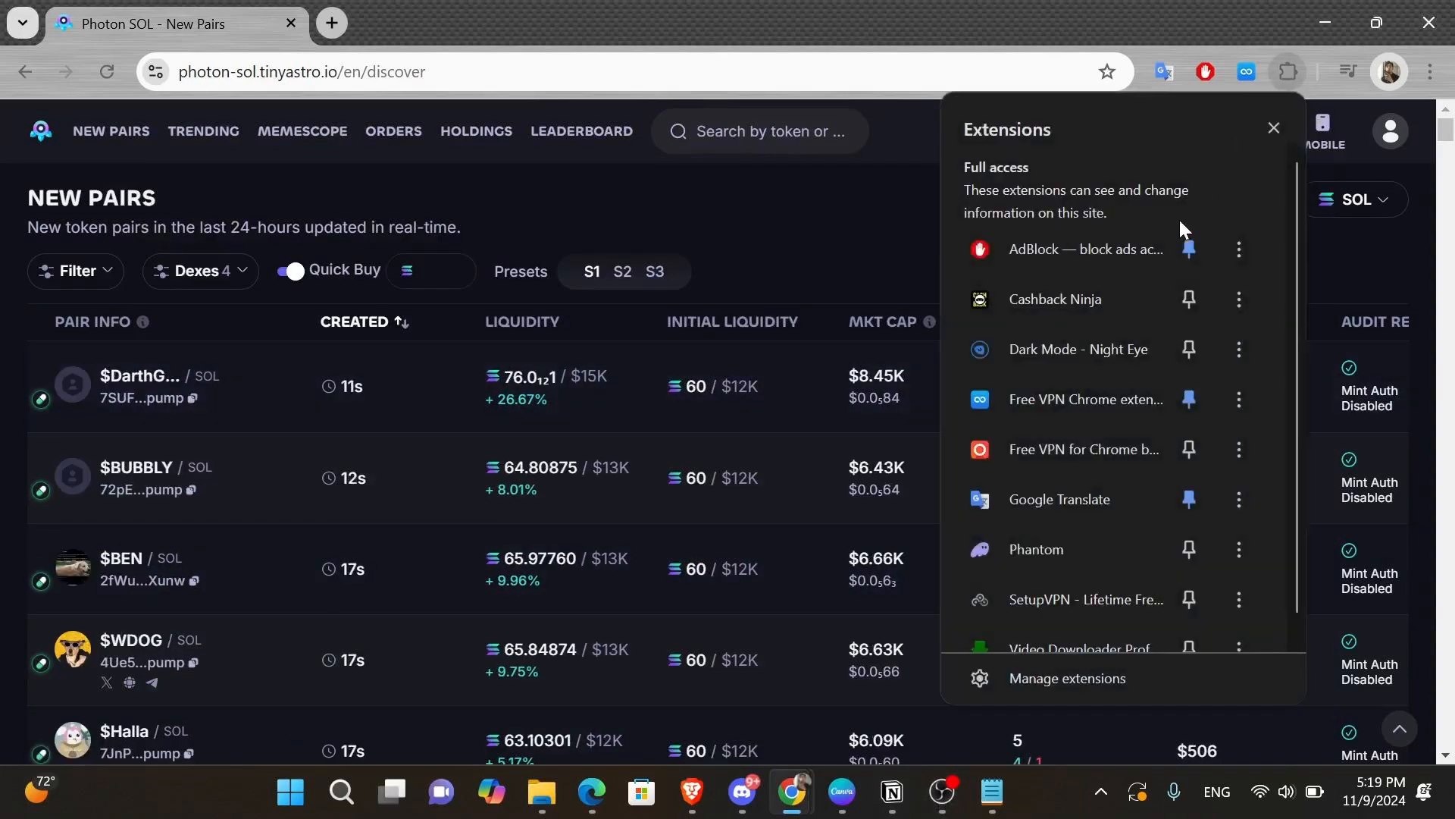
left_click(1273, 127)
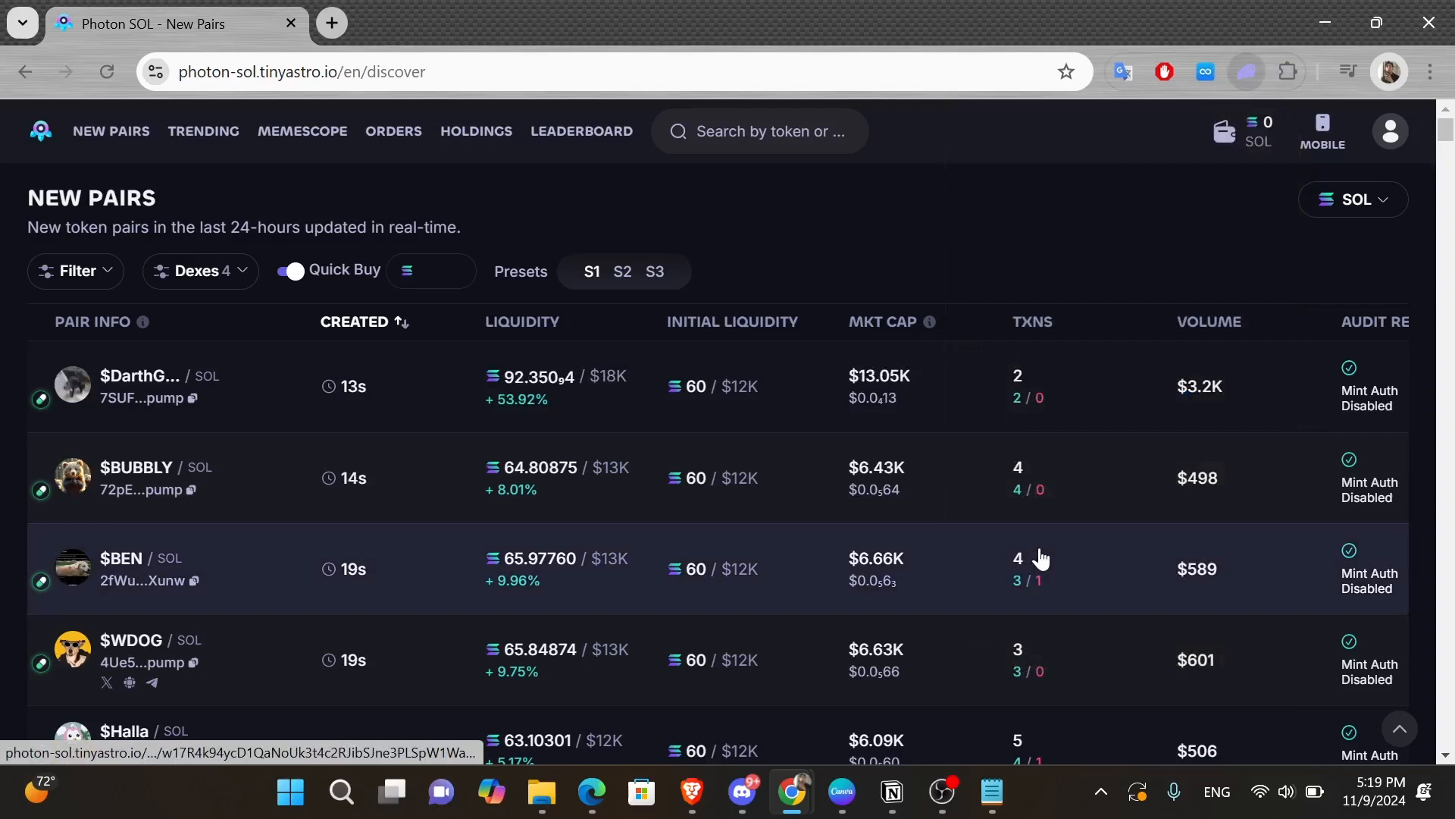
left_click(1245, 71)
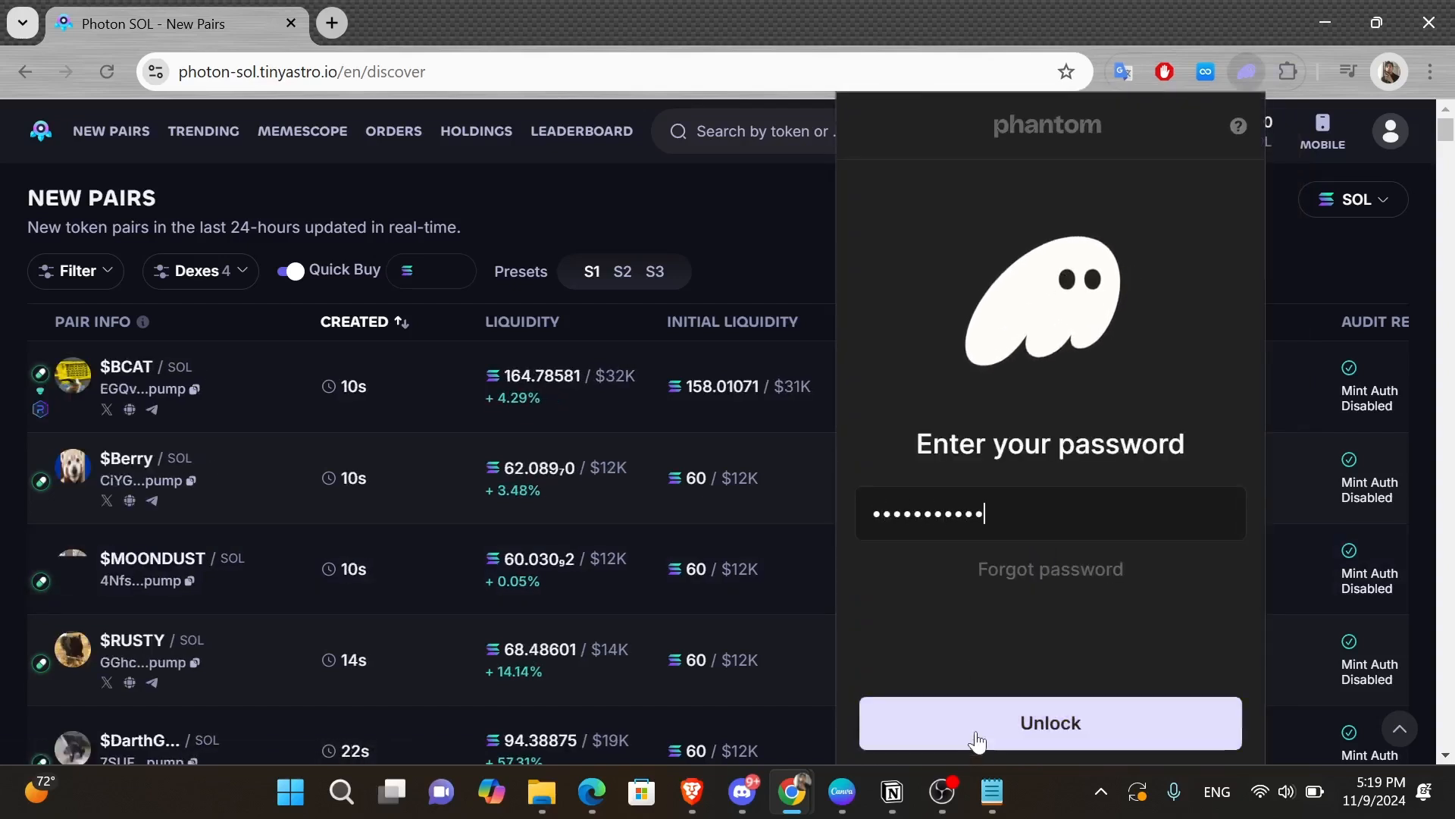
left_click(1050, 723)
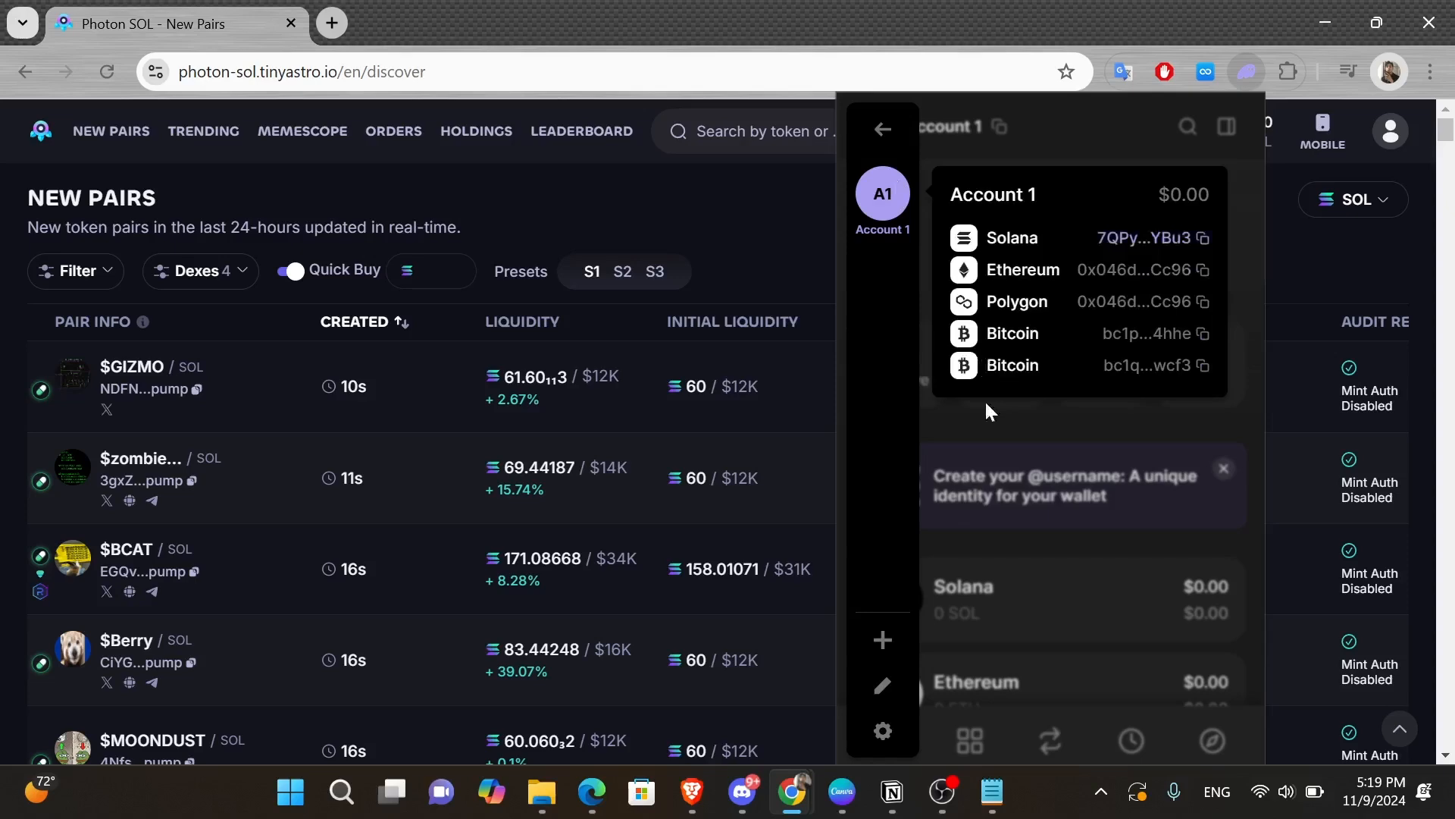
left_click(881, 640)
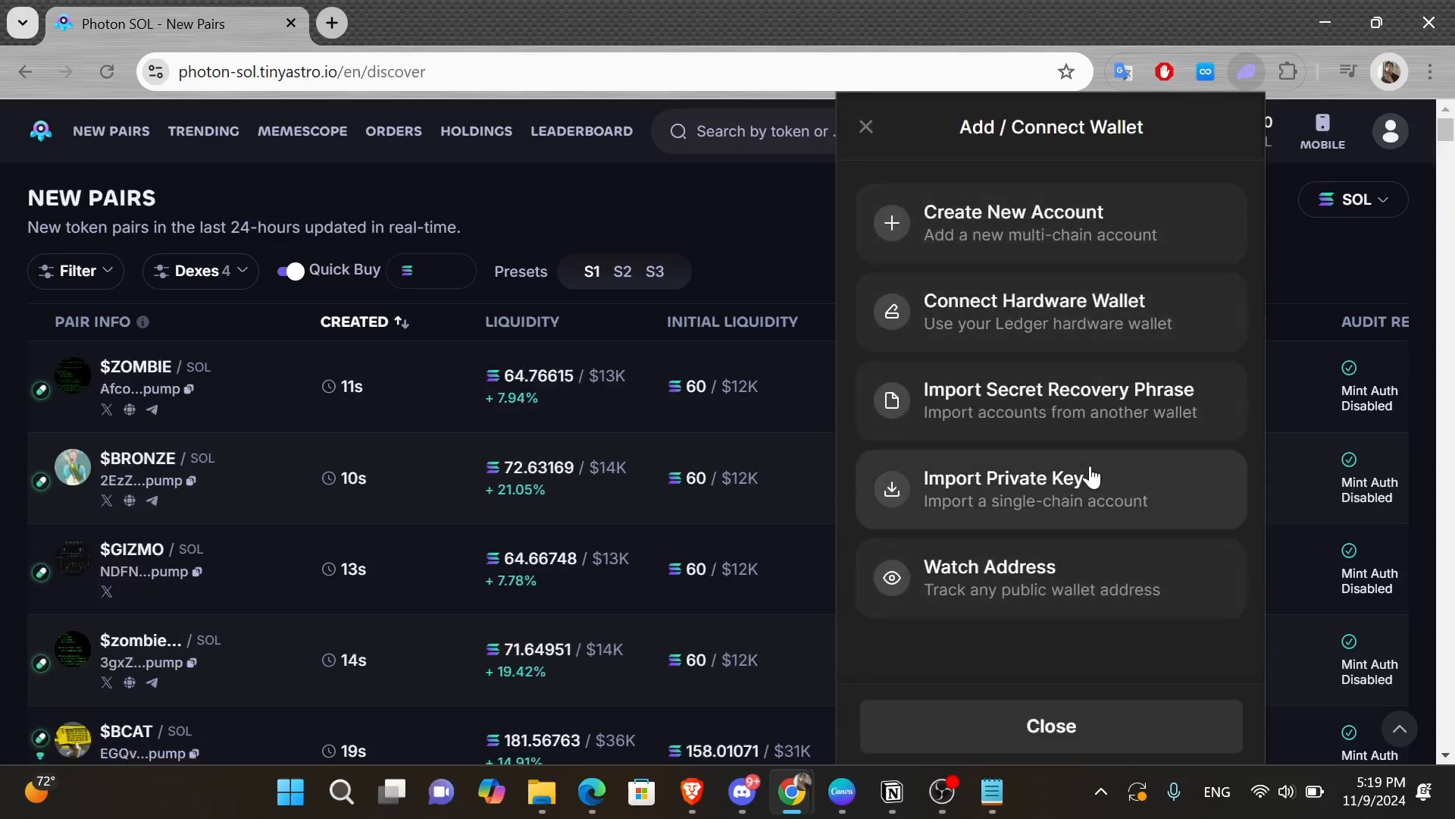
- Import the saved private key as a new Solana account named 'Photon'
left_click(1010, 489)
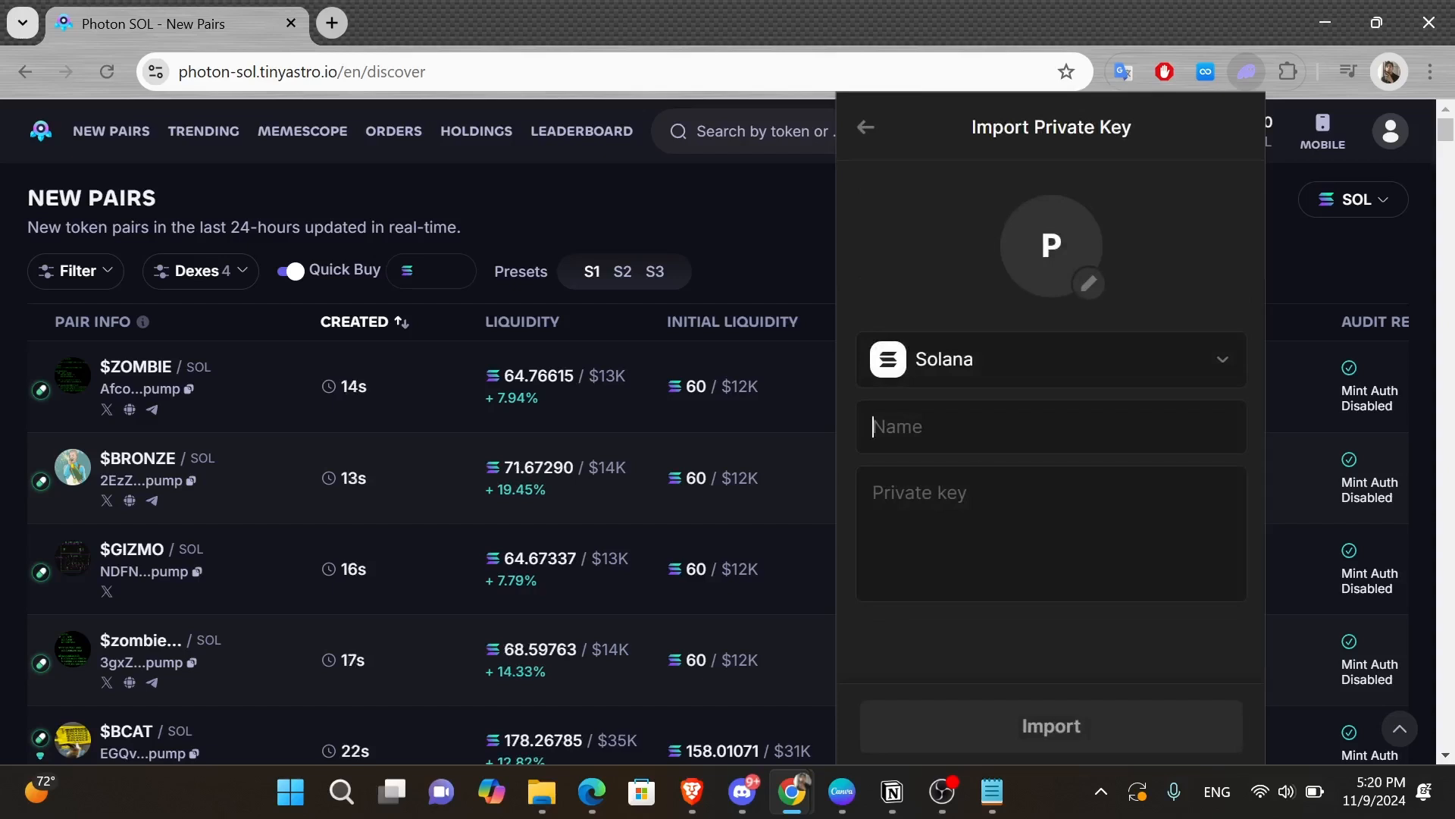
type("P")
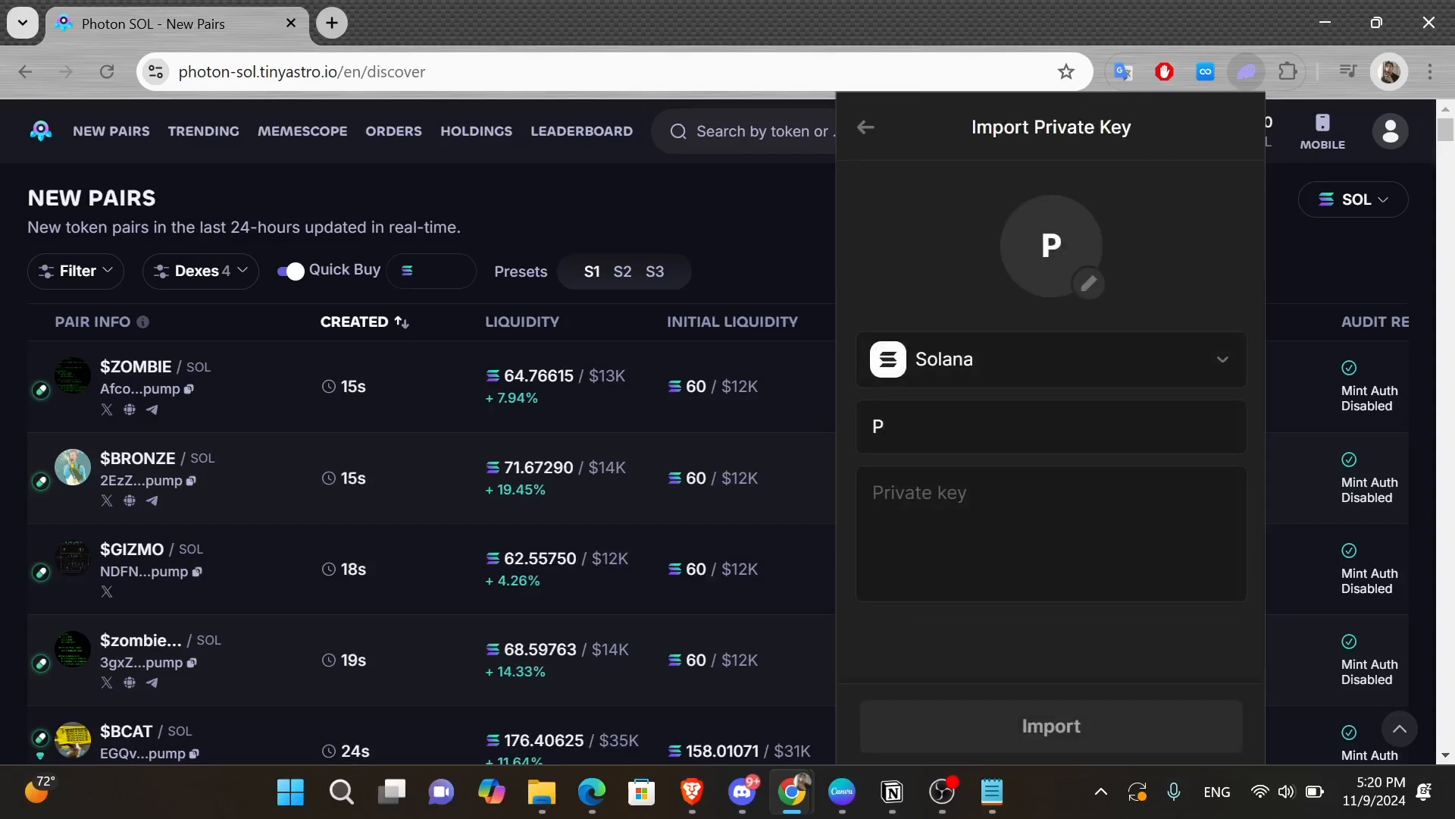
right_click(1049, 426)
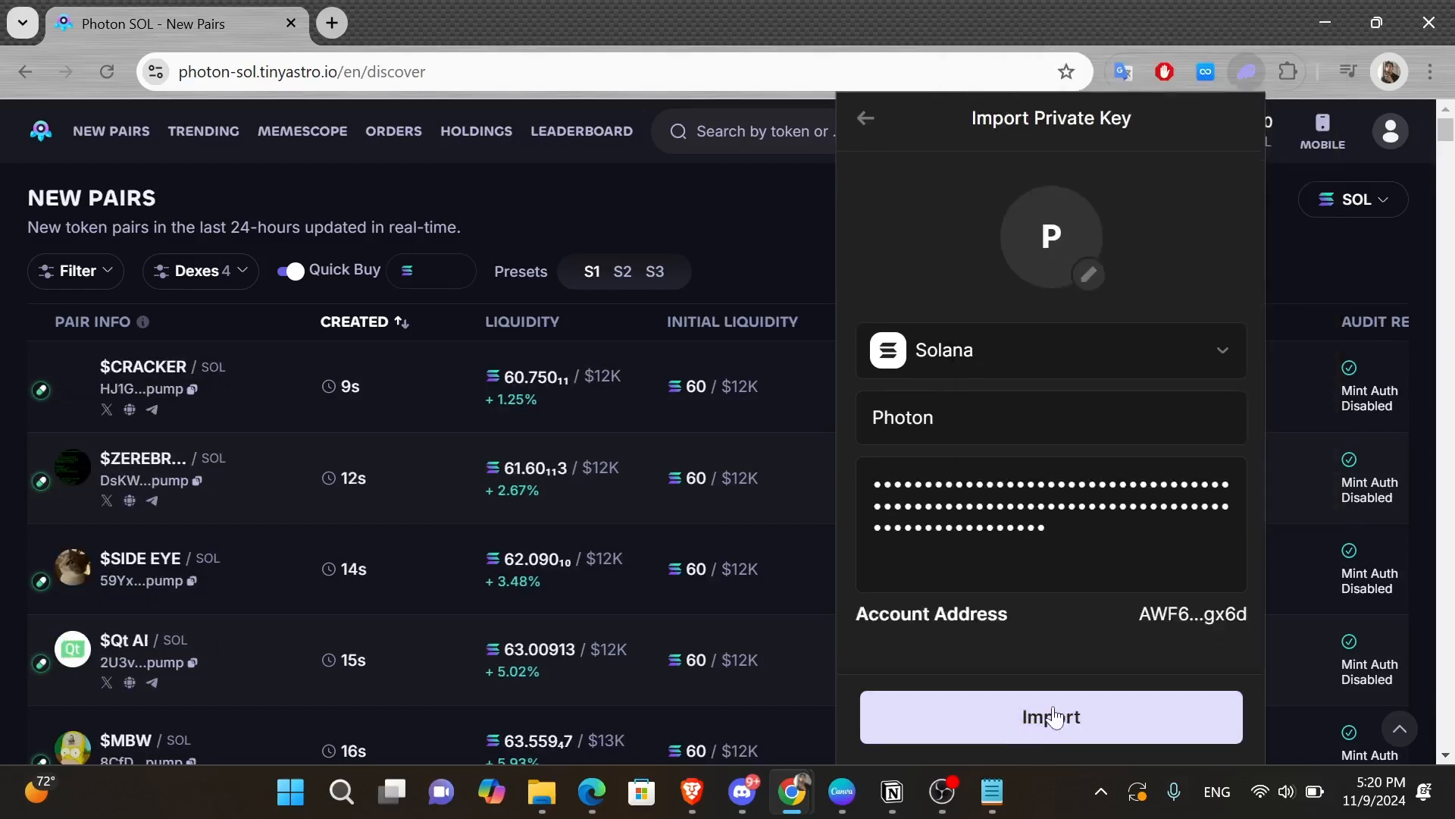
left_click(1050, 715)
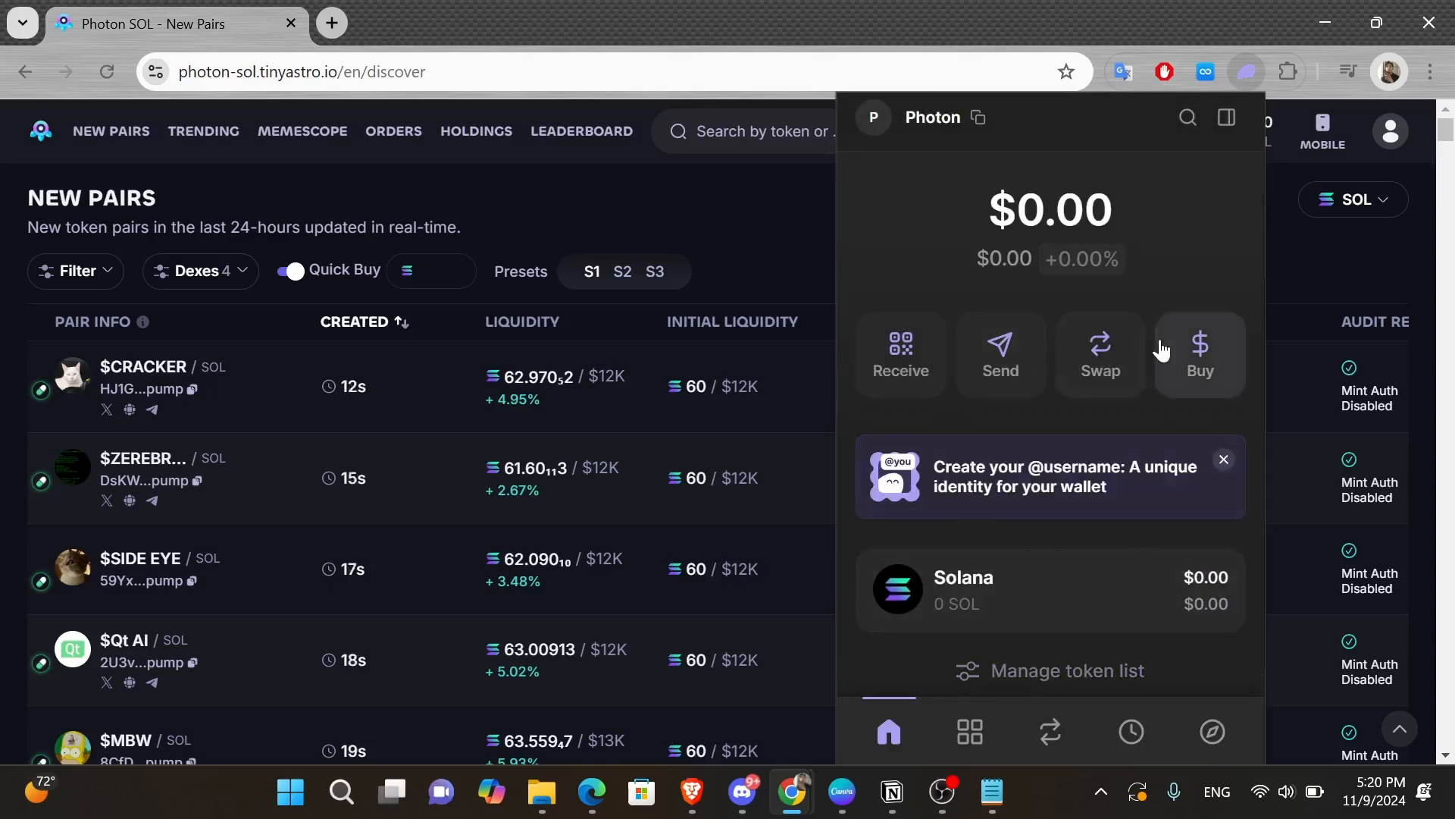